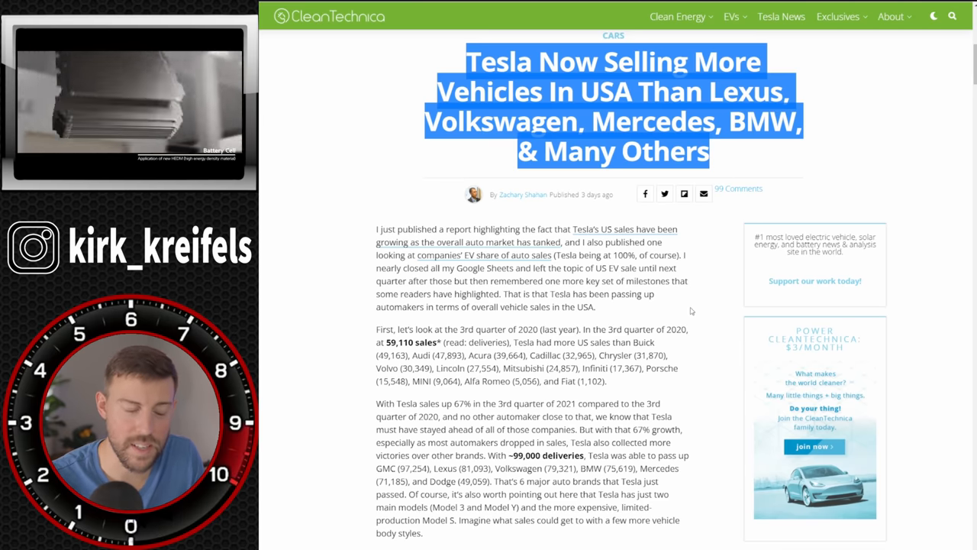
Scroll down the CleanTechnica article to the US Auto Sales in Q3 2021 bar chart
scroll("down", 3)
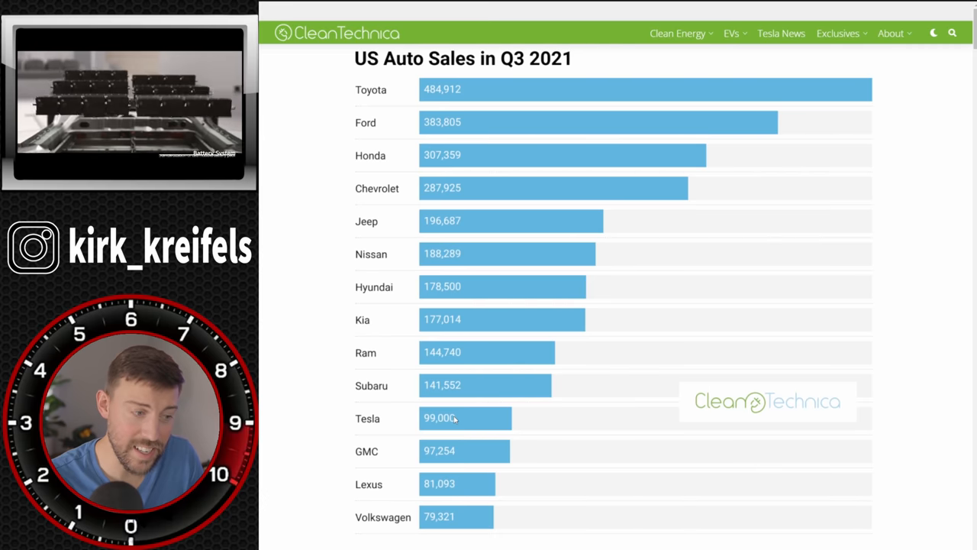
scroll("down", 3)
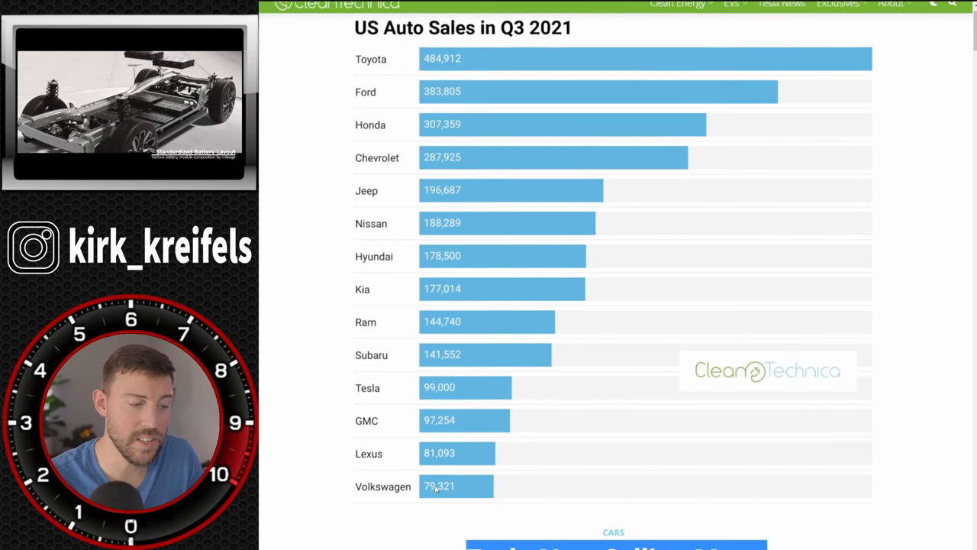
scroll("down", 3)
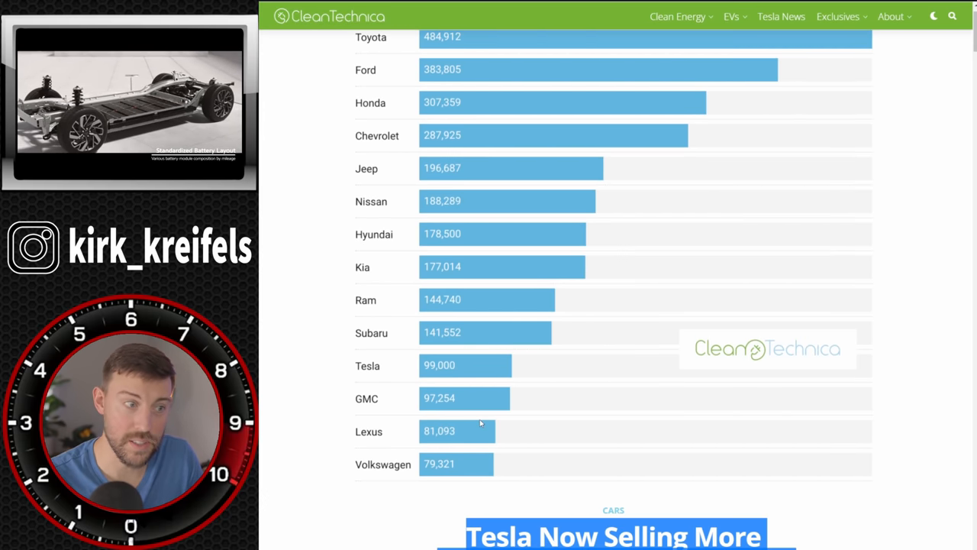
scroll("down", 3)
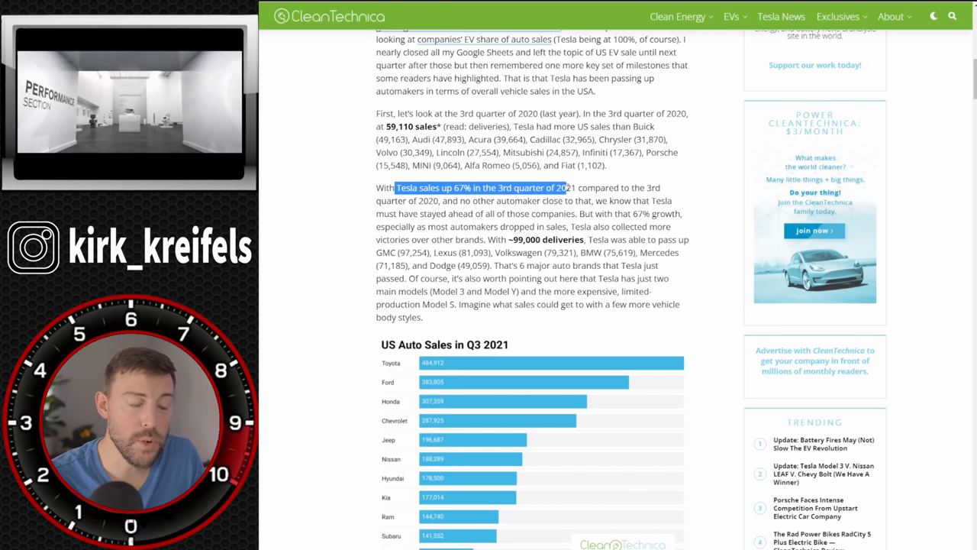
Highlight the sentence on Tesla's 67% year-over-year sales growth and read on
left_click_drag(565, 187, 439, 201)
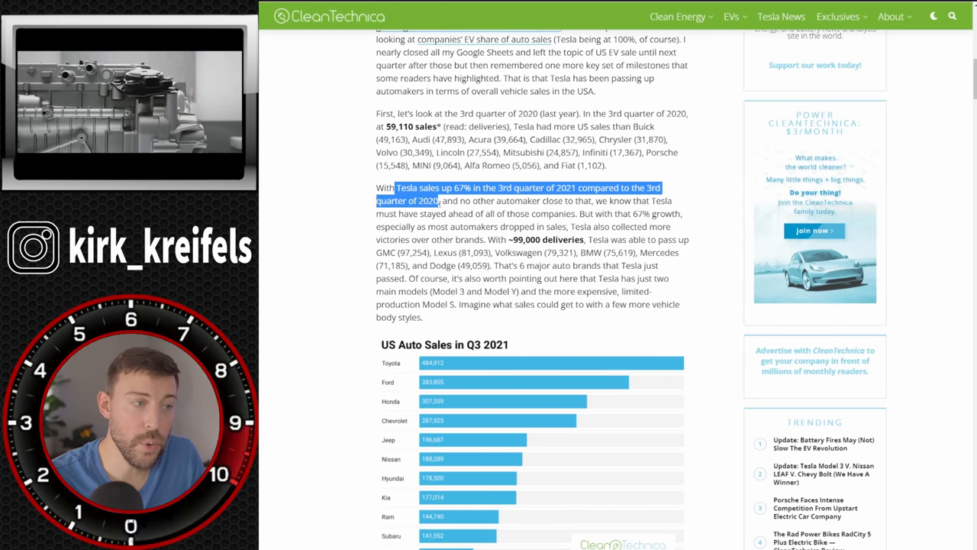
scroll("down", 3)
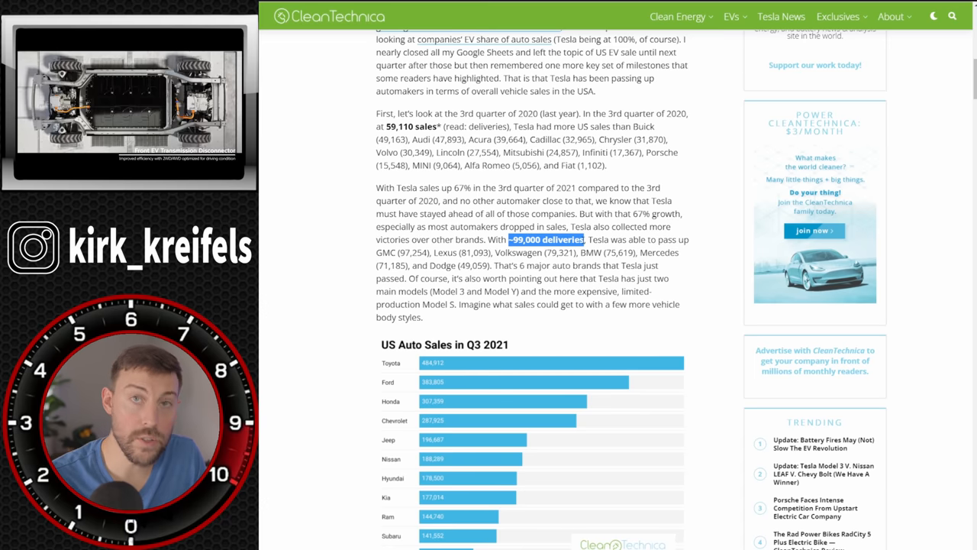
Scroll past the Q3 2021 chart and highlight the passage on demand exceeding supply
scroll("down", 3)
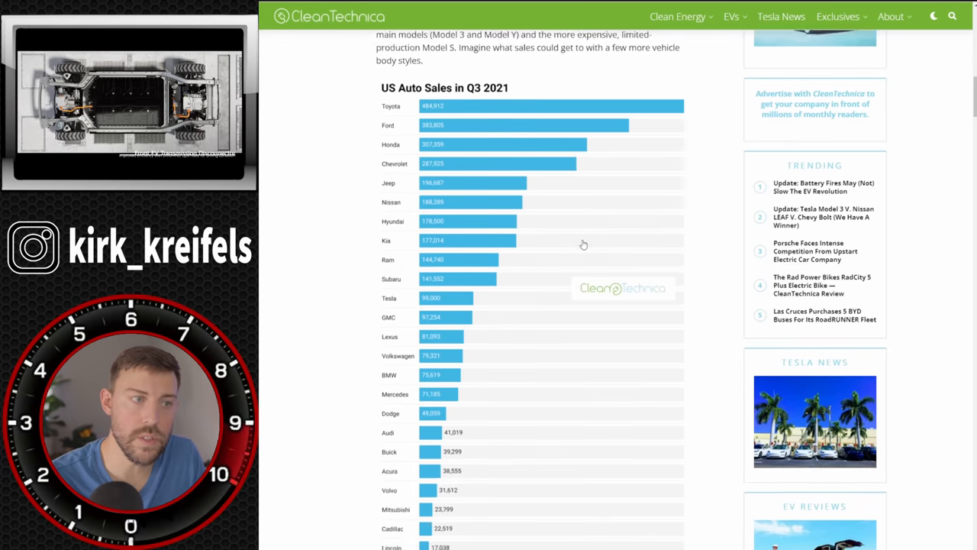
scroll("down", 3)
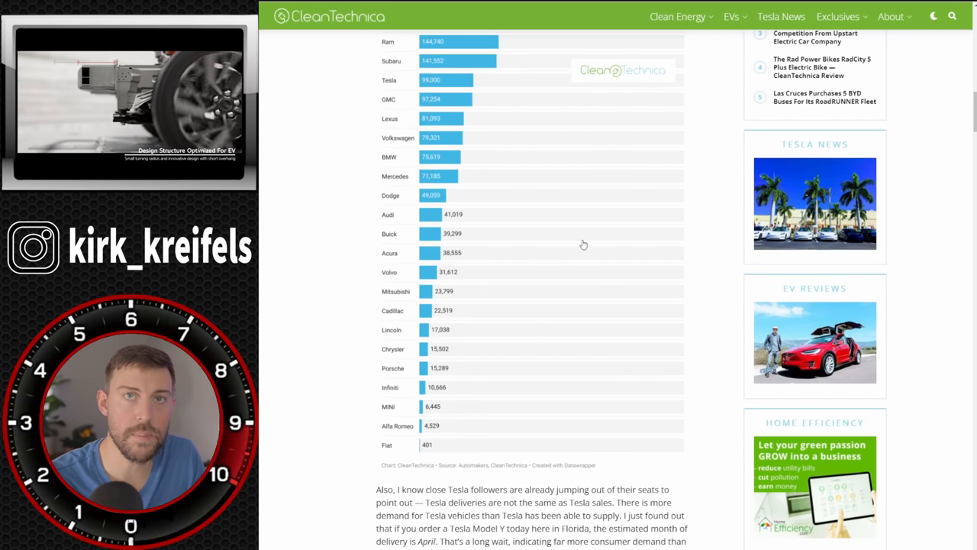
scroll("down", 3)
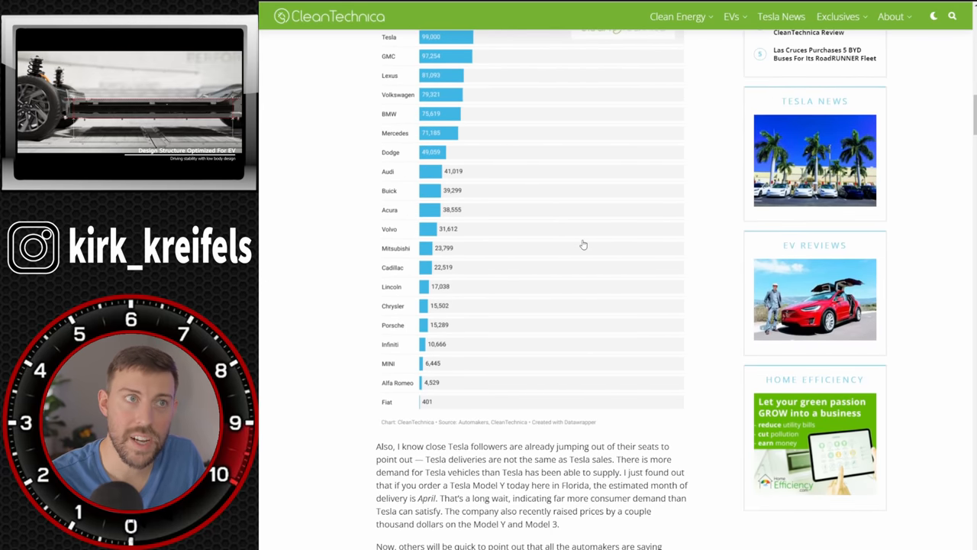
scroll("down", 3)
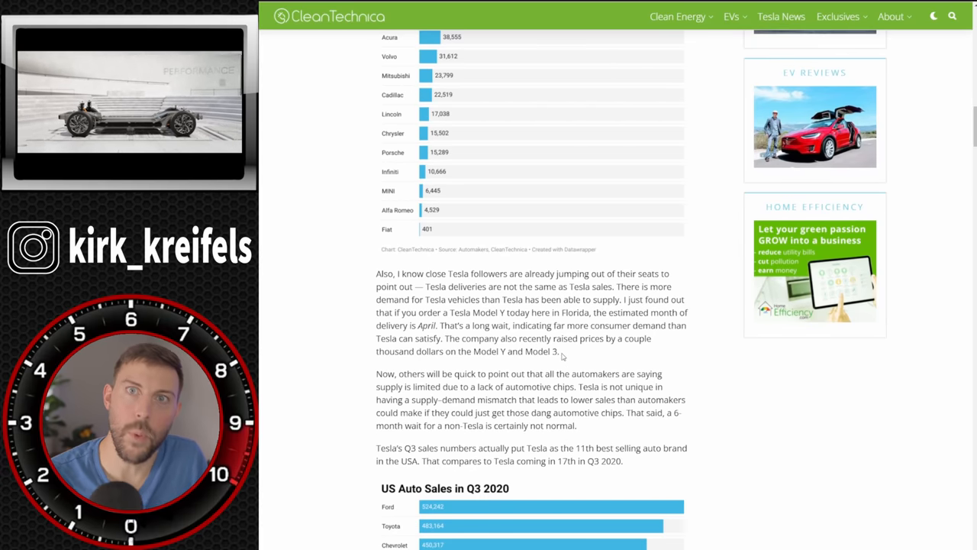
left_click_drag(397, 300, 559, 351)
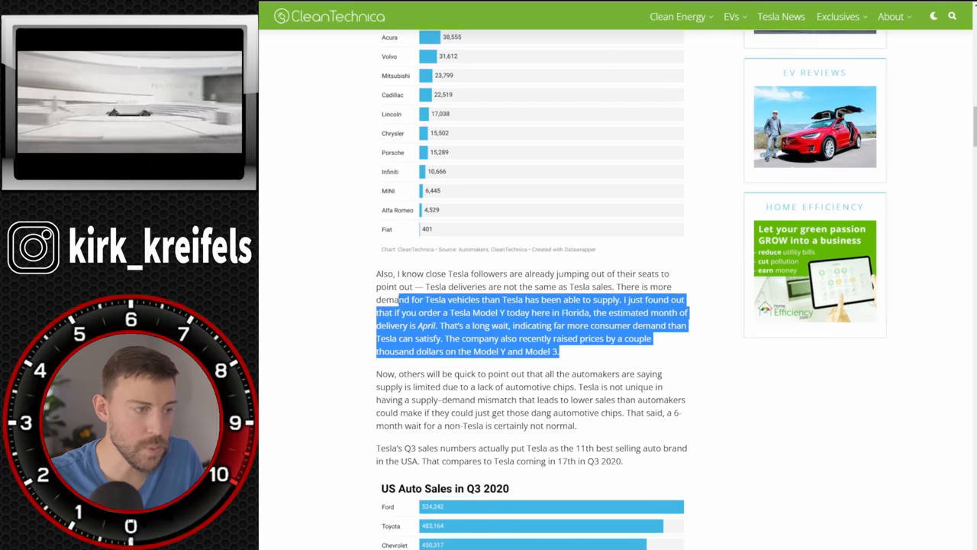
Clear the chip-shortage highlight and continue down to the Q3 2020 chart
scroll("down", 3)
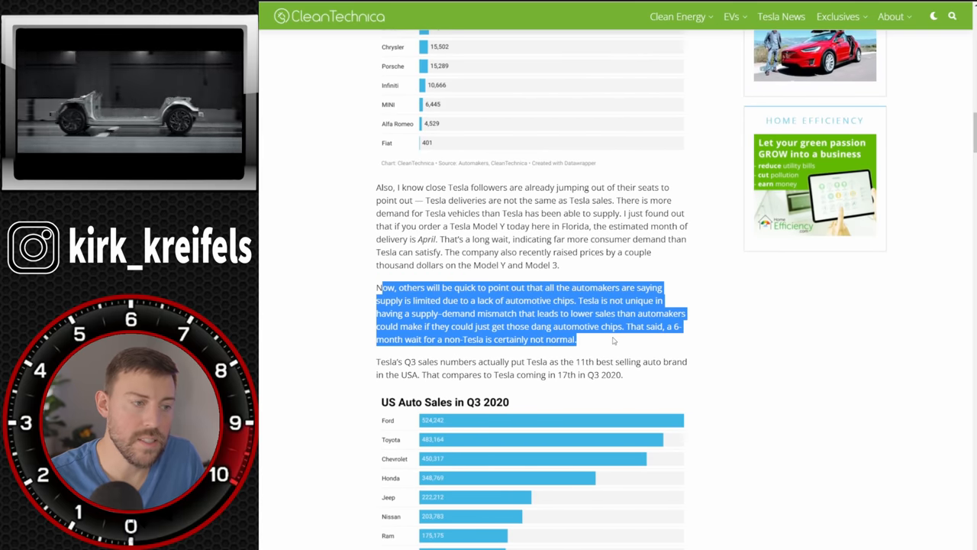
left_click(593, 351)
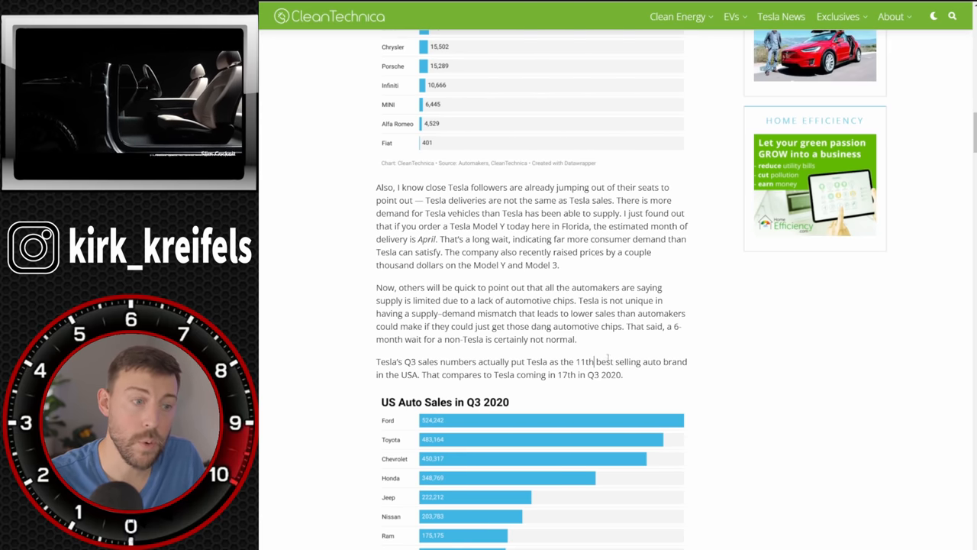
scroll("down", 3)
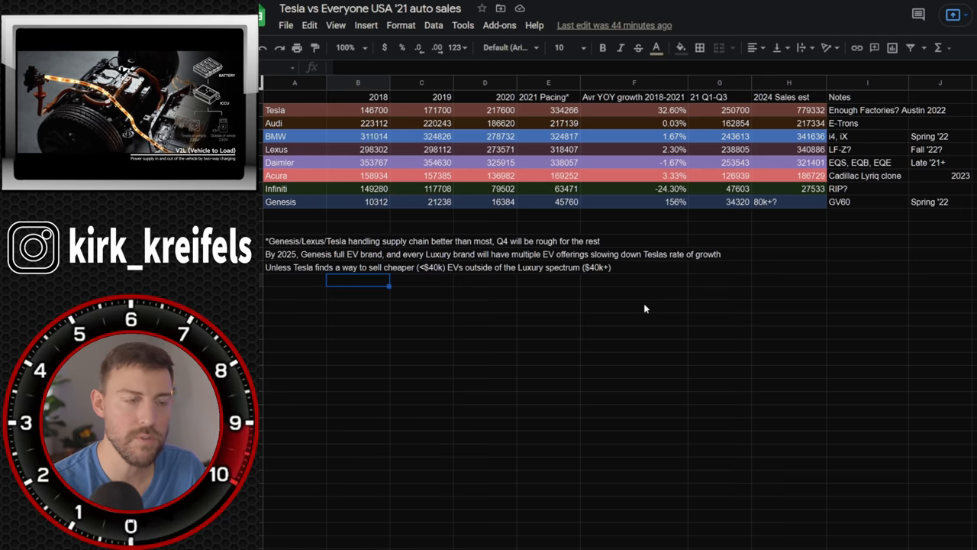
Review the Tesla, Lexus and Genesis rows and Tesla's 32.60% average yearly growth
left_click(290, 110)
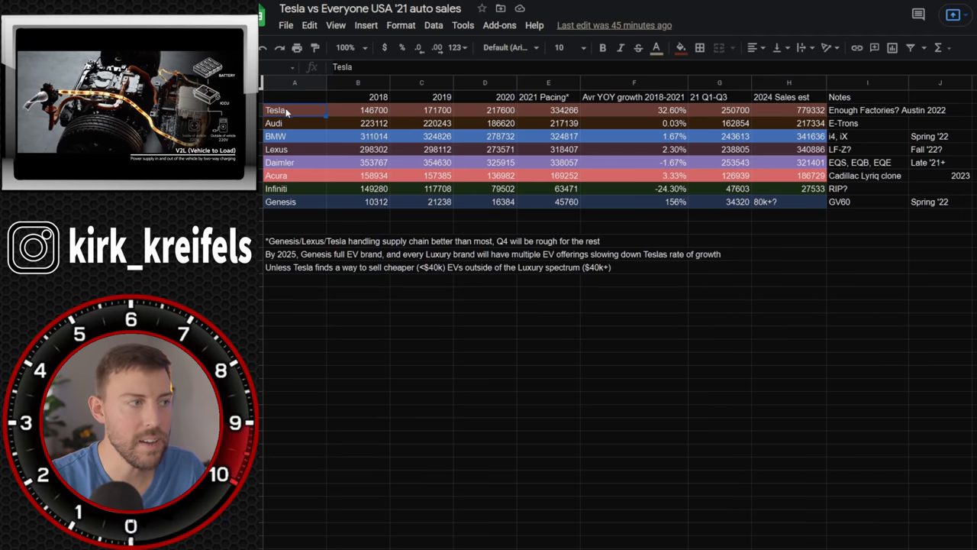
left_click(288, 149)
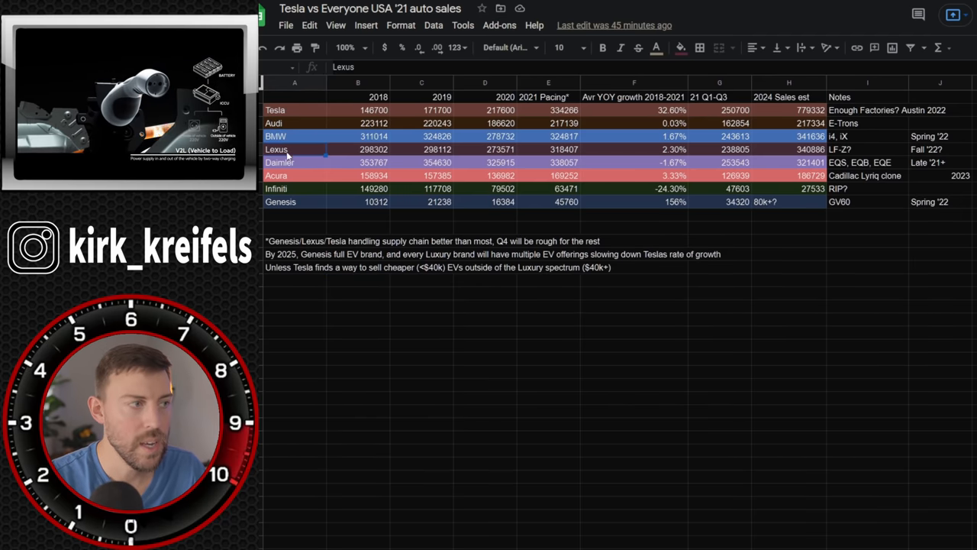
left_click(285, 201)
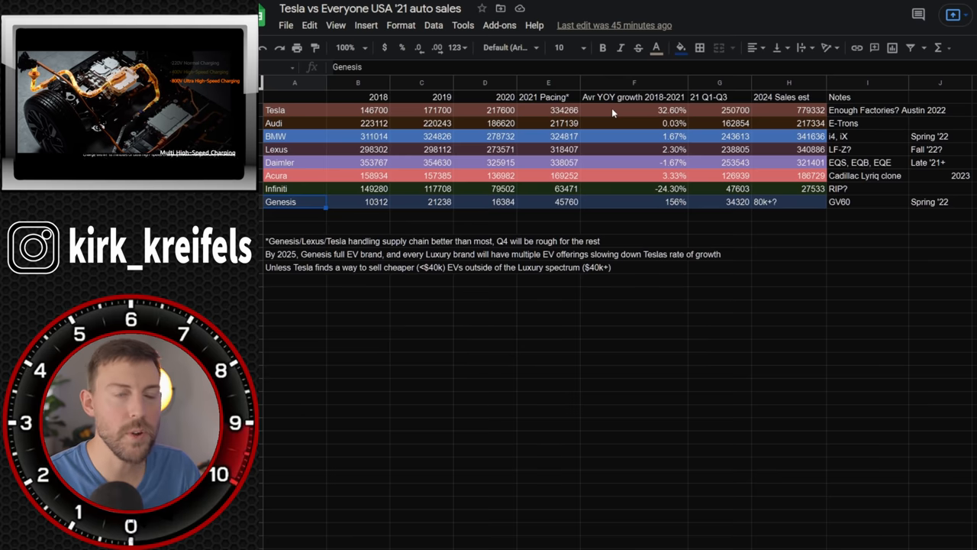
left_click(653, 110)
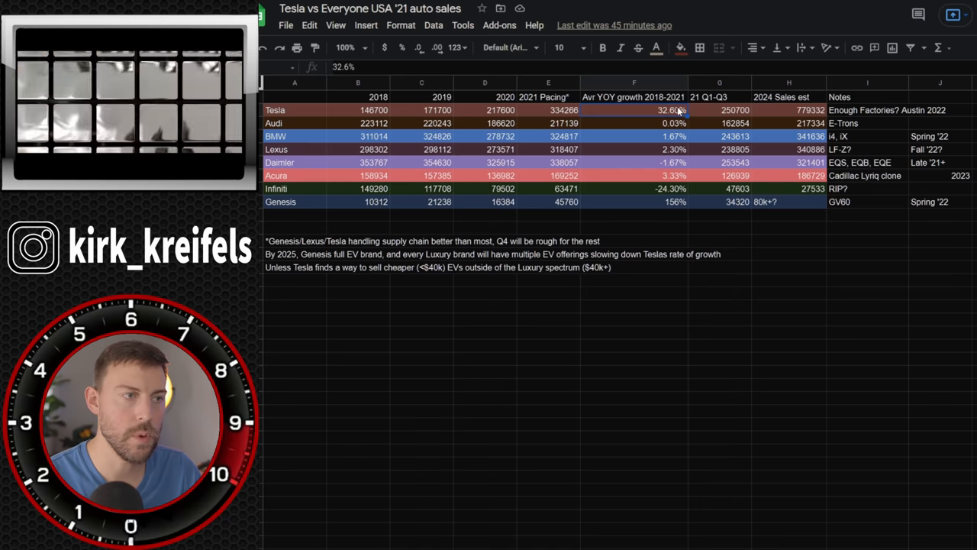
left_click(563, 110)
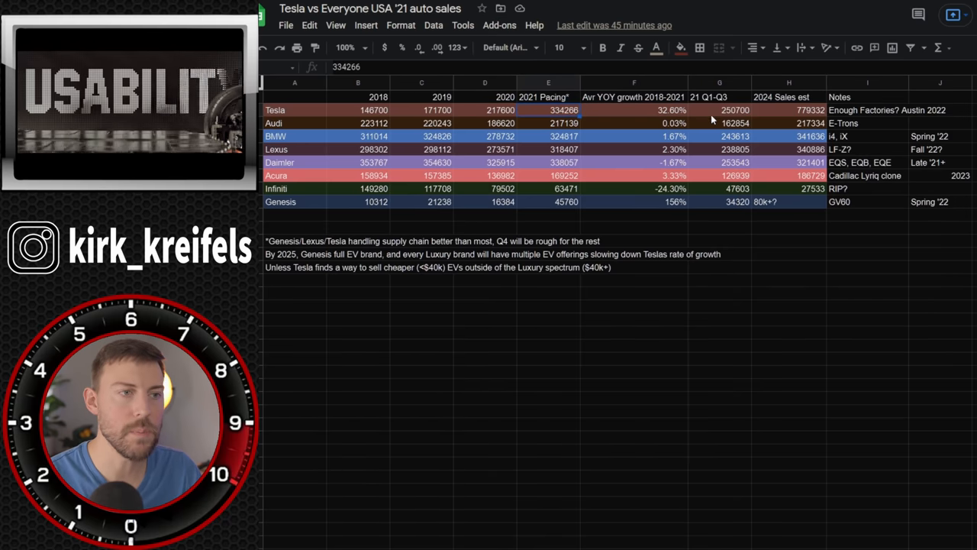
left_click(735, 110)
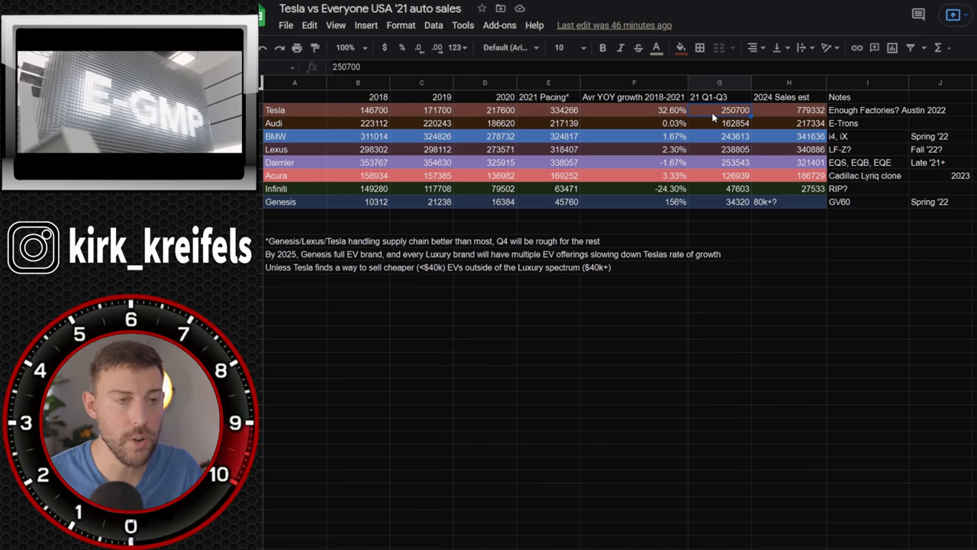
left_click(298, 241)
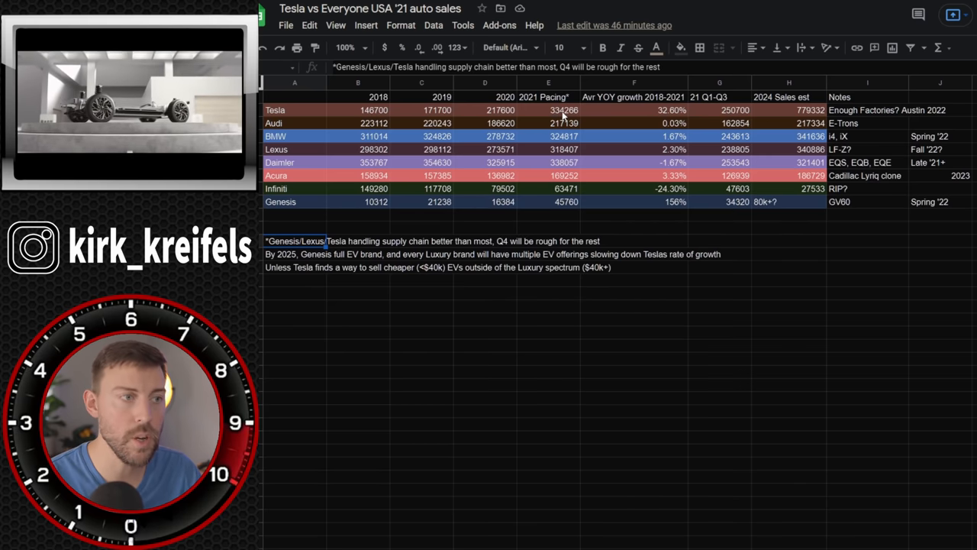
left_click(552, 110)
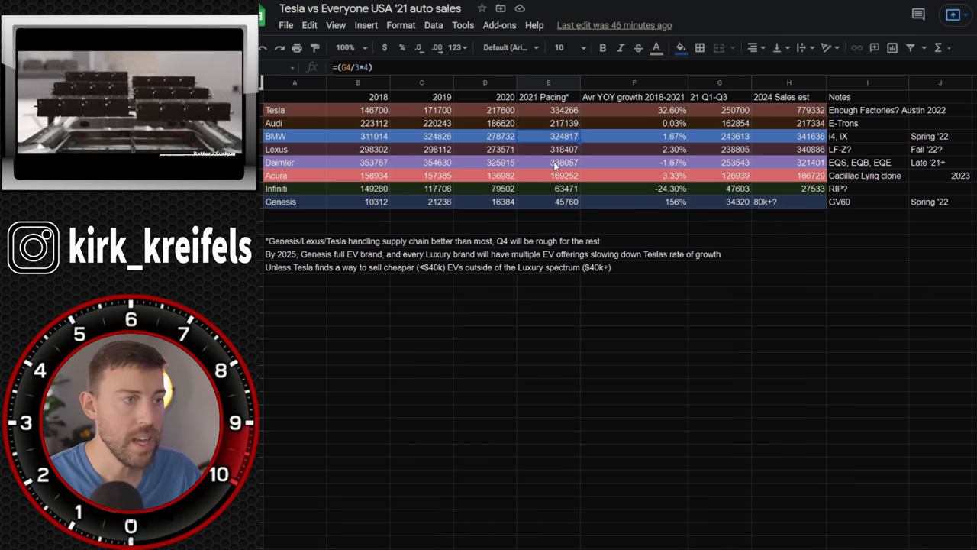
left_click(548, 162)
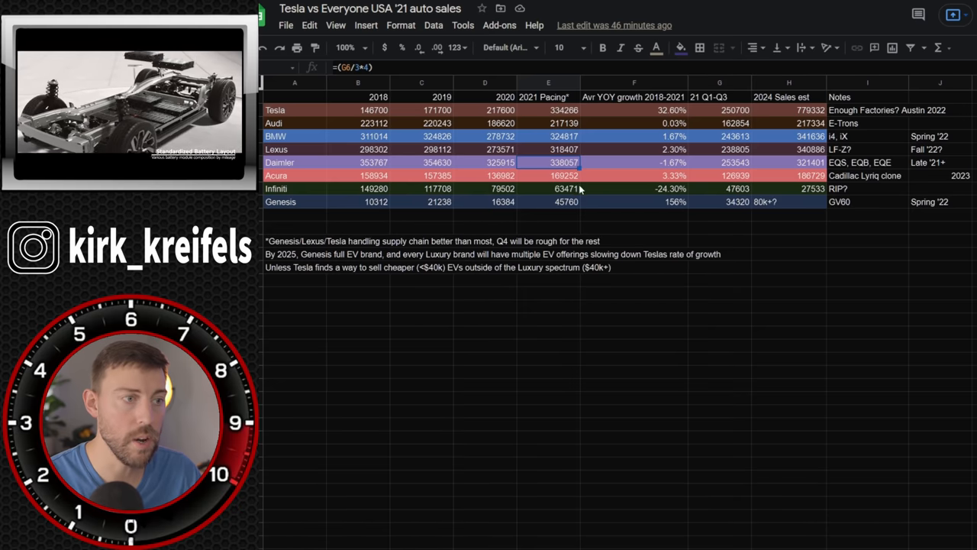
left_click(548, 188)
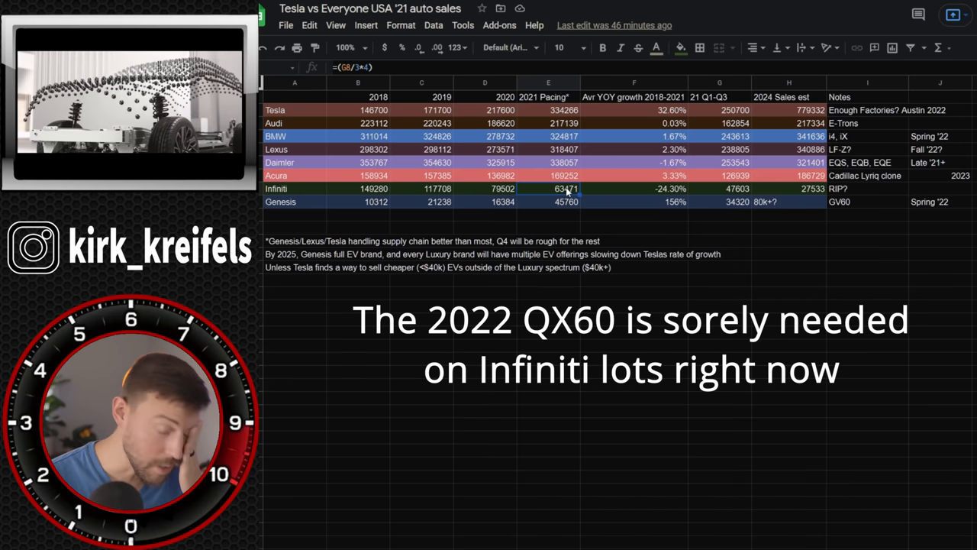
left_click(633, 110)
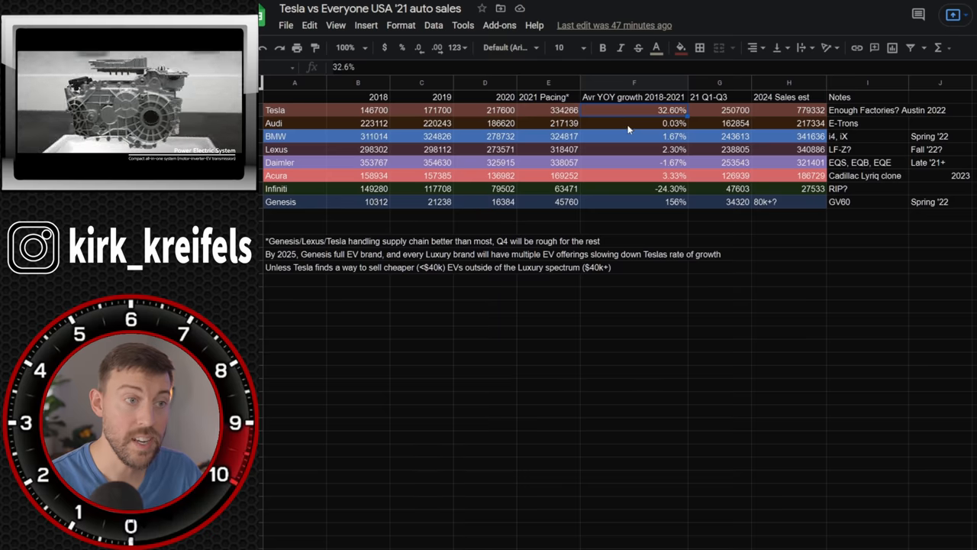
left_click(634, 136)
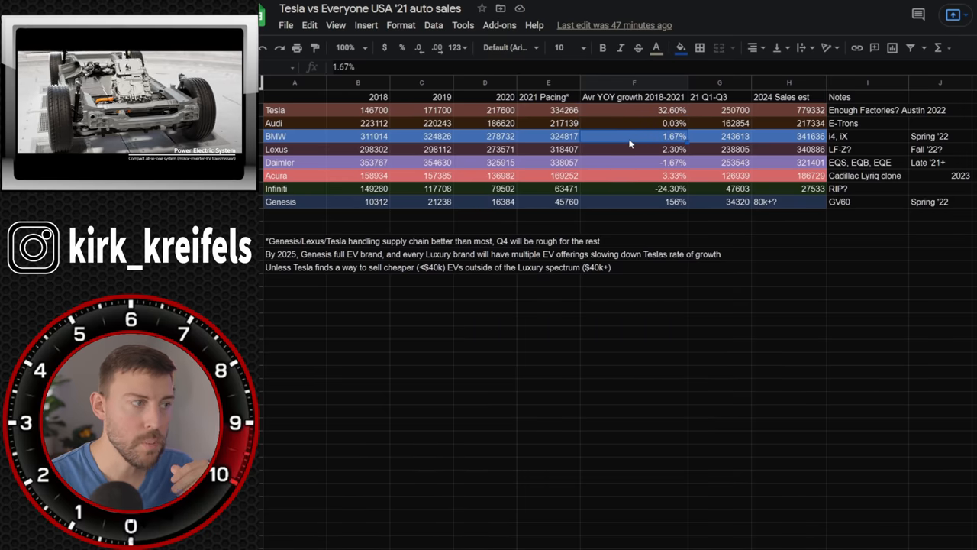
left_click(631, 149)
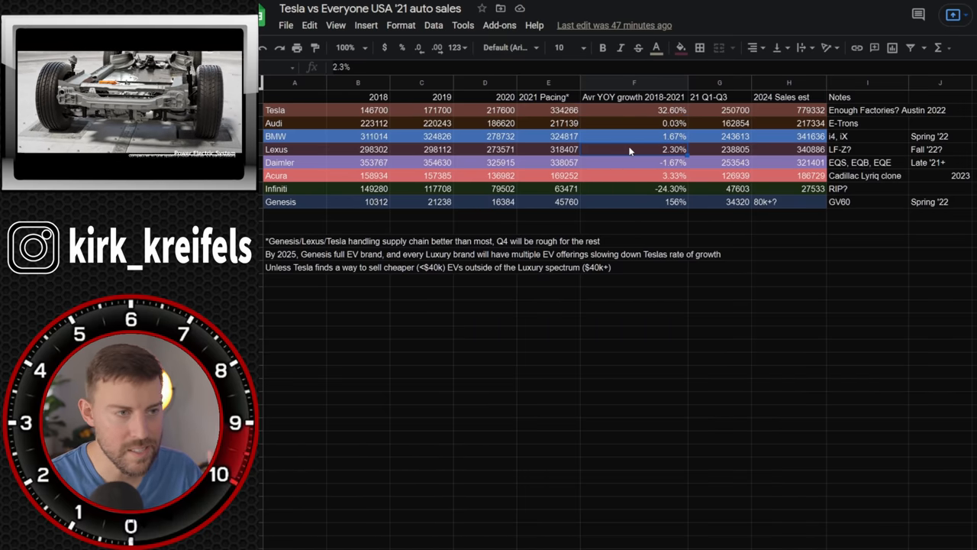
left_click(634, 163)
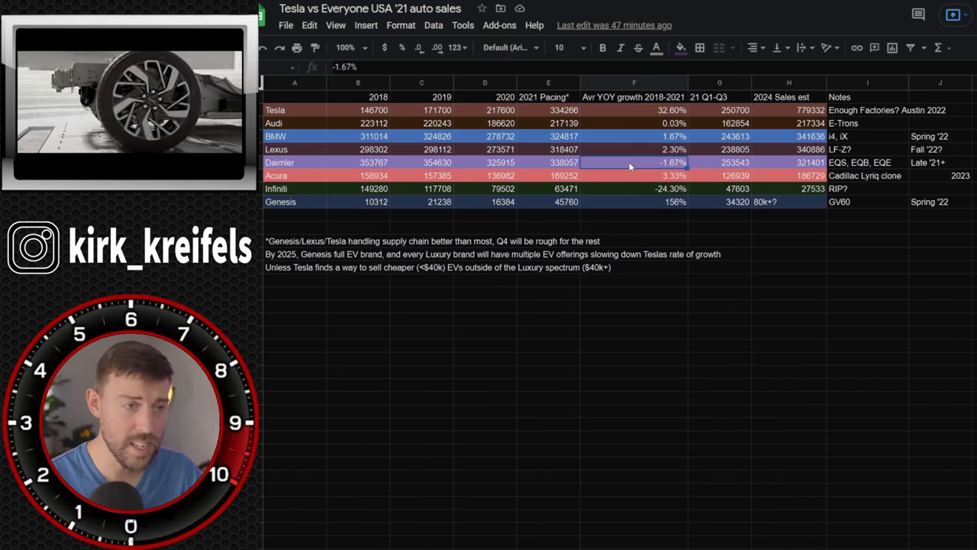
left_click(634, 175)
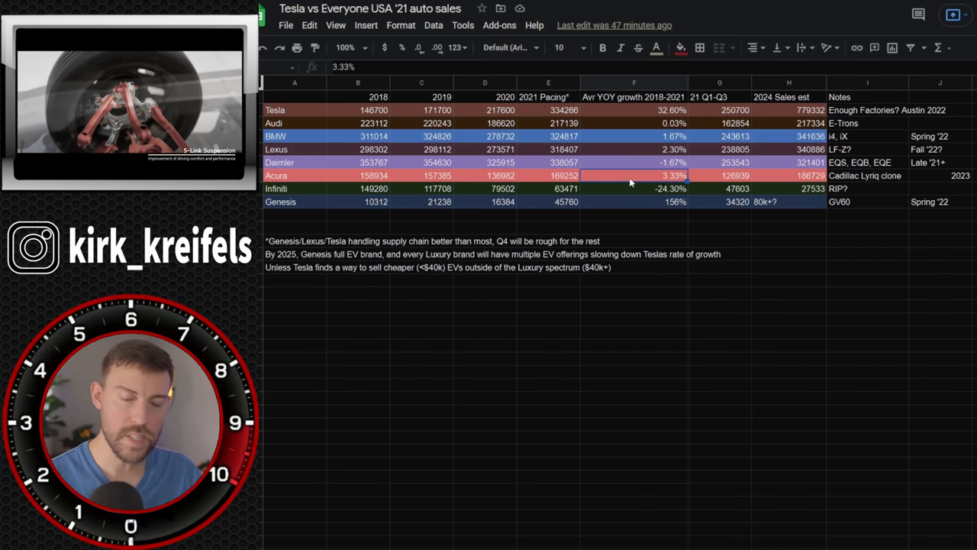
left_click(634, 189)
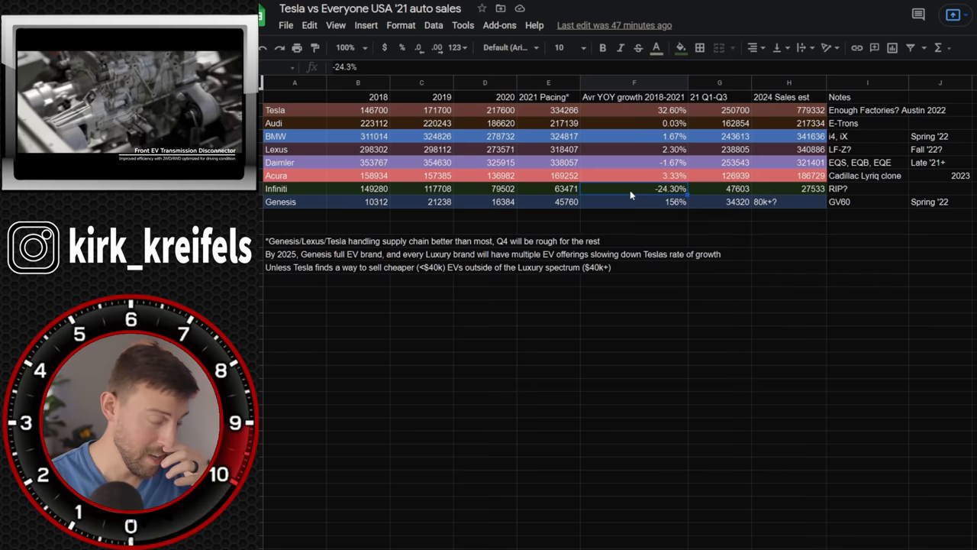
left_click(634, 201)
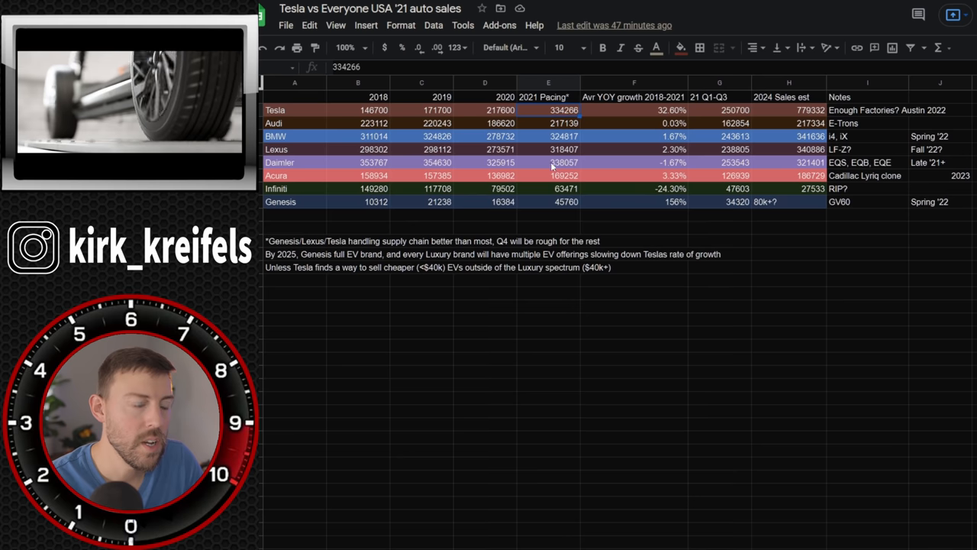
left_click(657, 123)
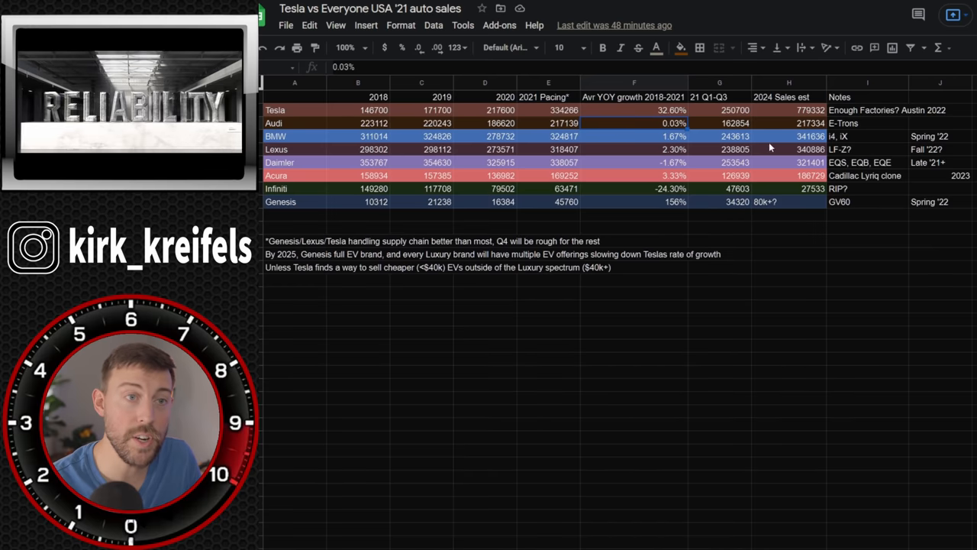
left_click(789, 110)
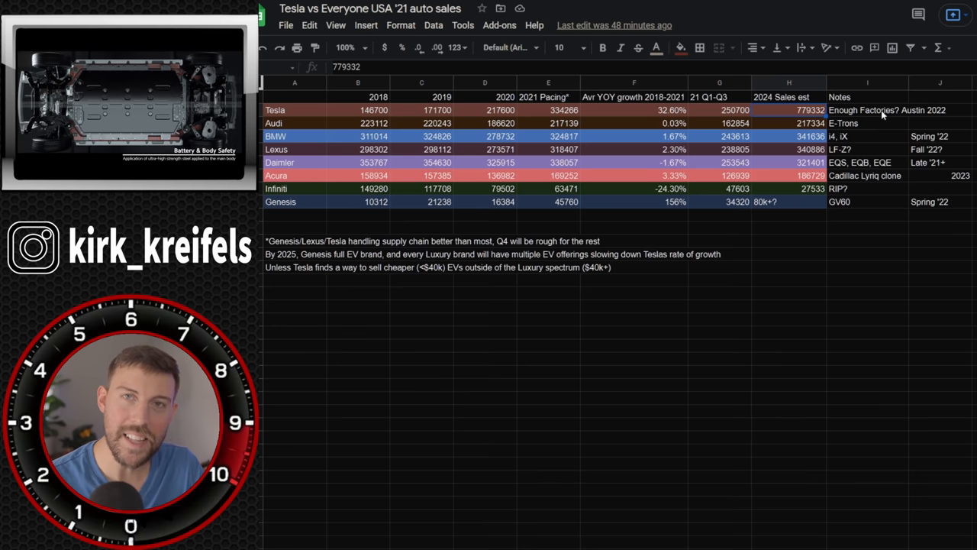
left_click(867, 110)
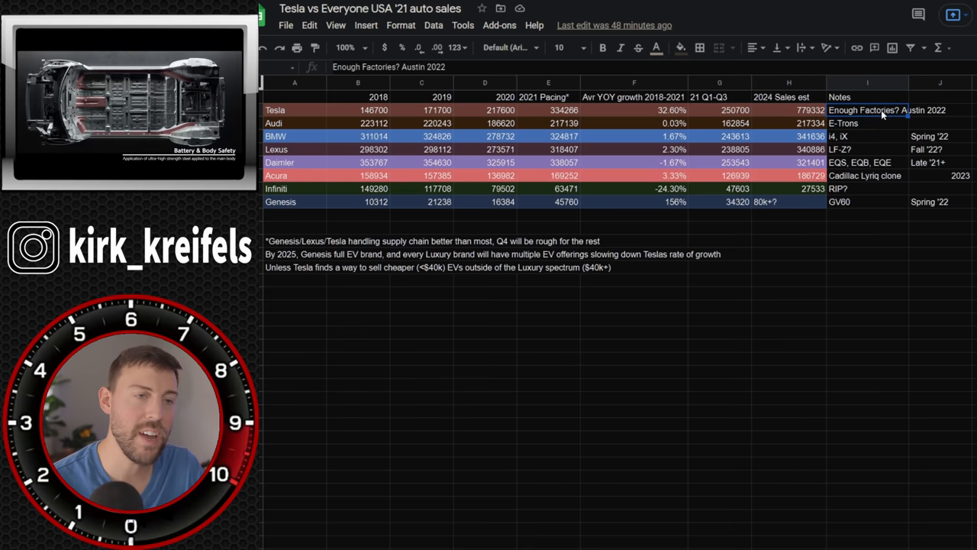
left_click(867, 122)
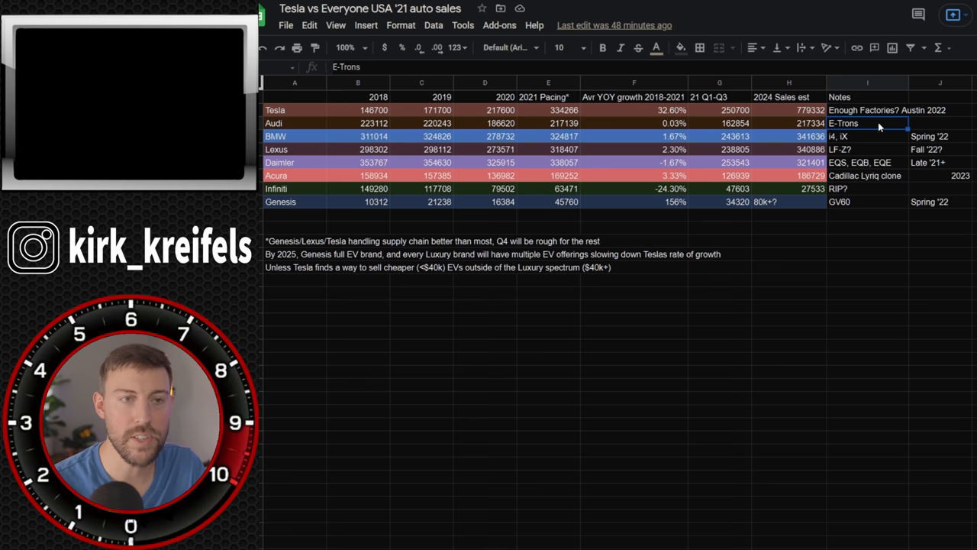
left_click(885, 111)
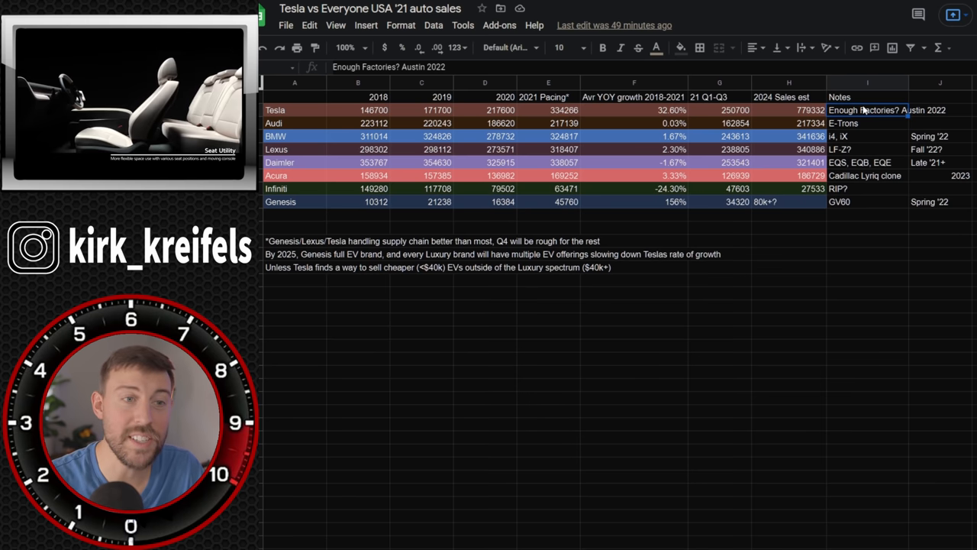
mouse_move(781, 127)
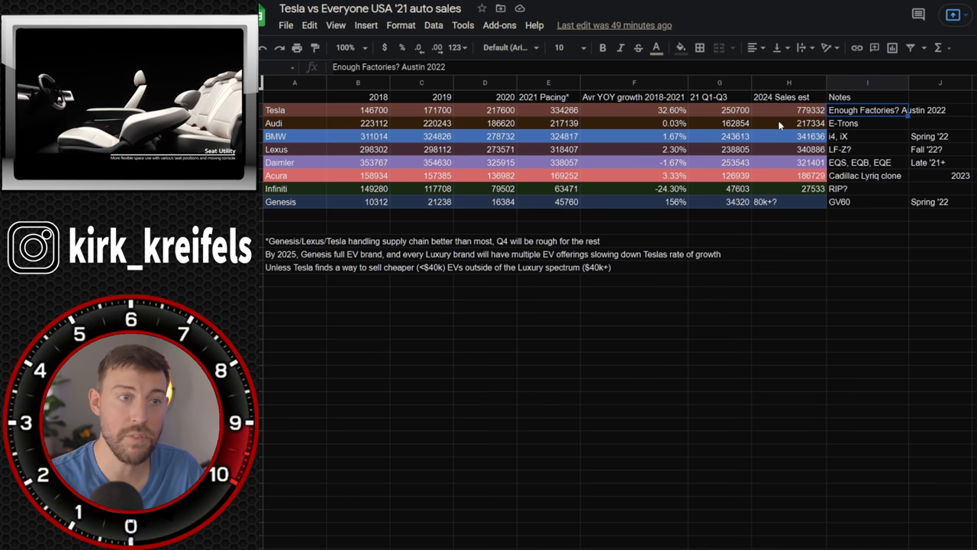
left_click(788, 110)
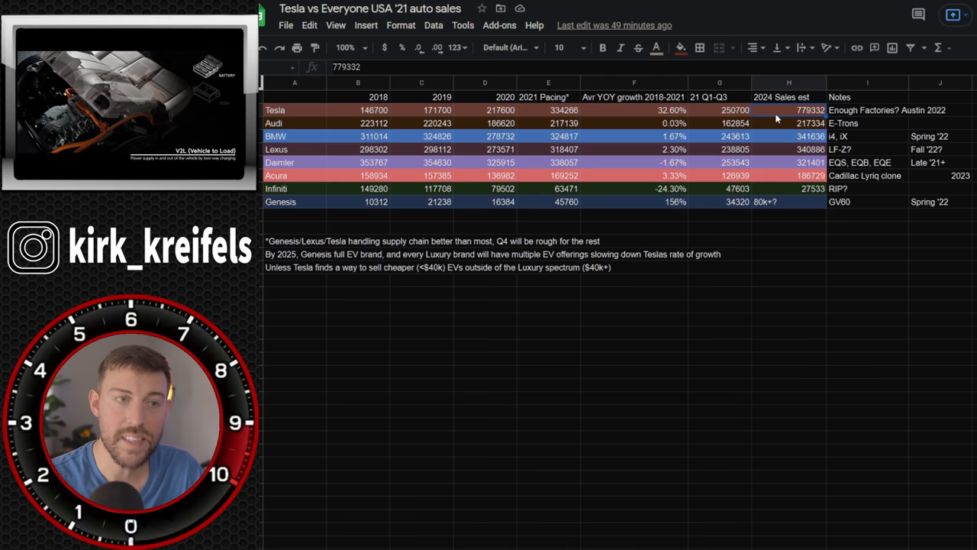
left_click(789, 123)
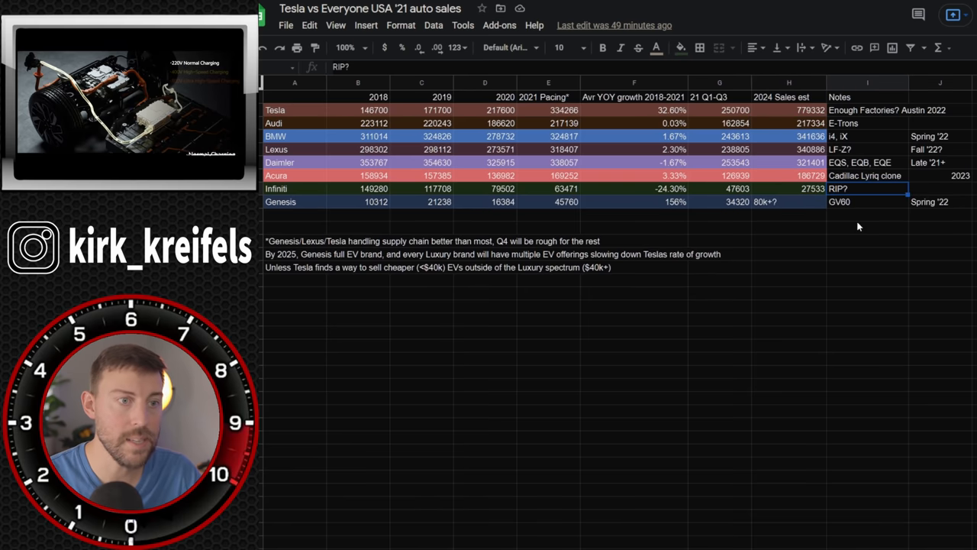
left_click(789, 201)
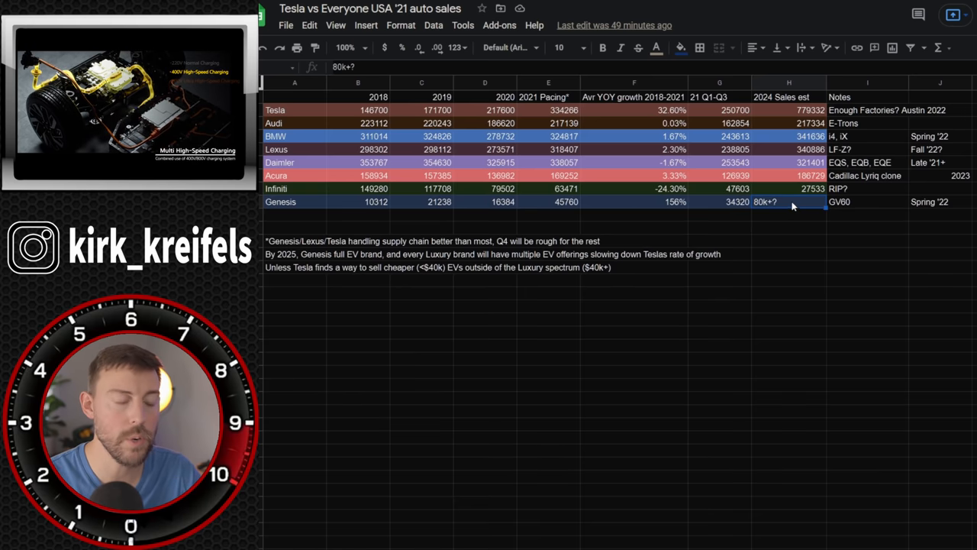
left_click(635, 202)
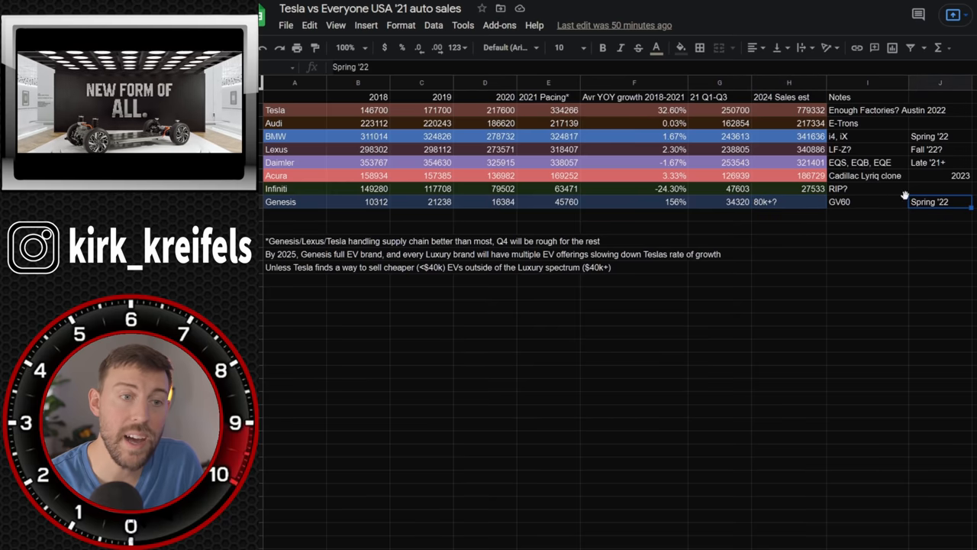
left_click(866, 201)
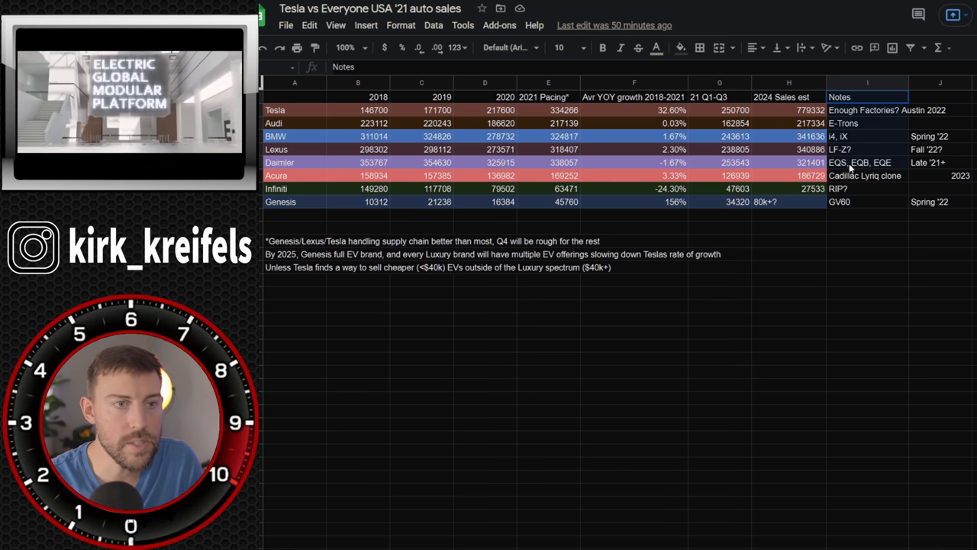
left_click(933, 97)
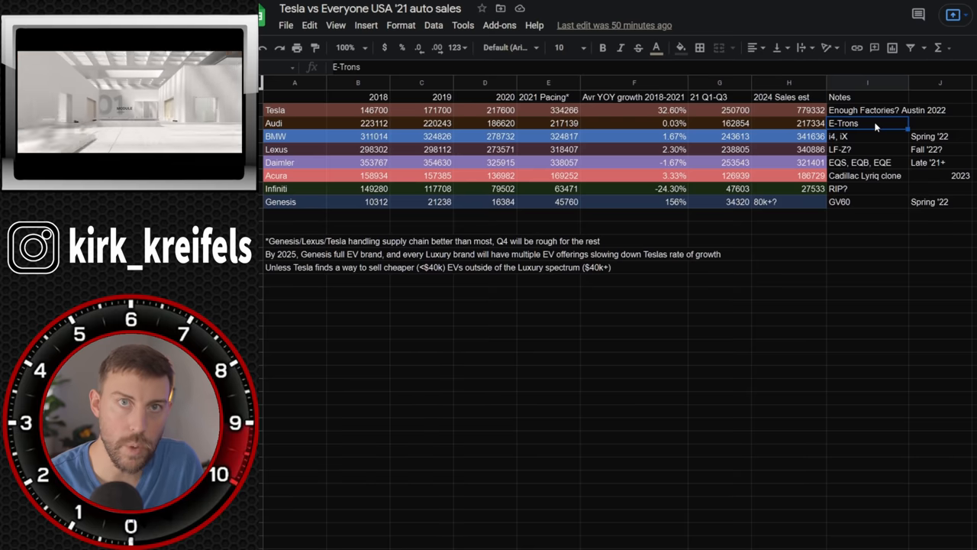
left_click(867, 150)
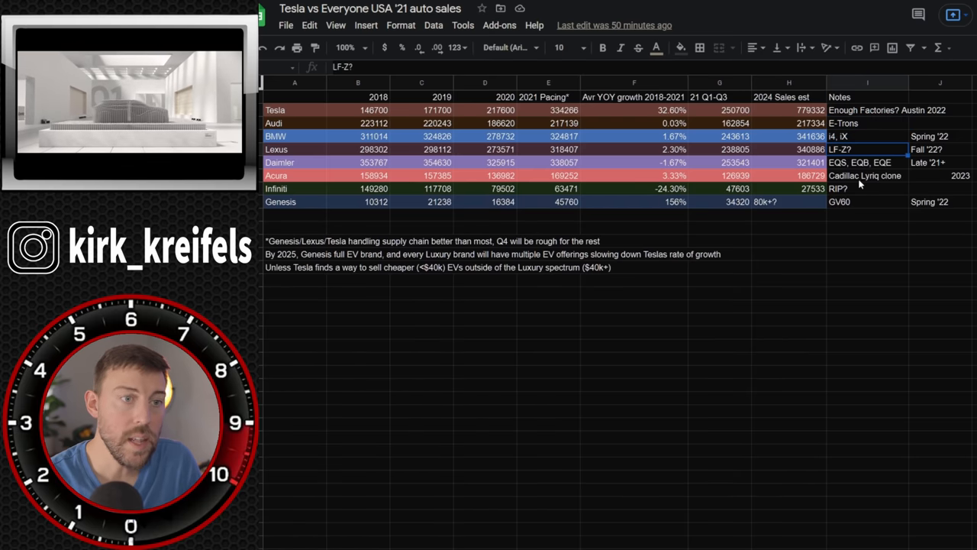
left_click(867, 175)
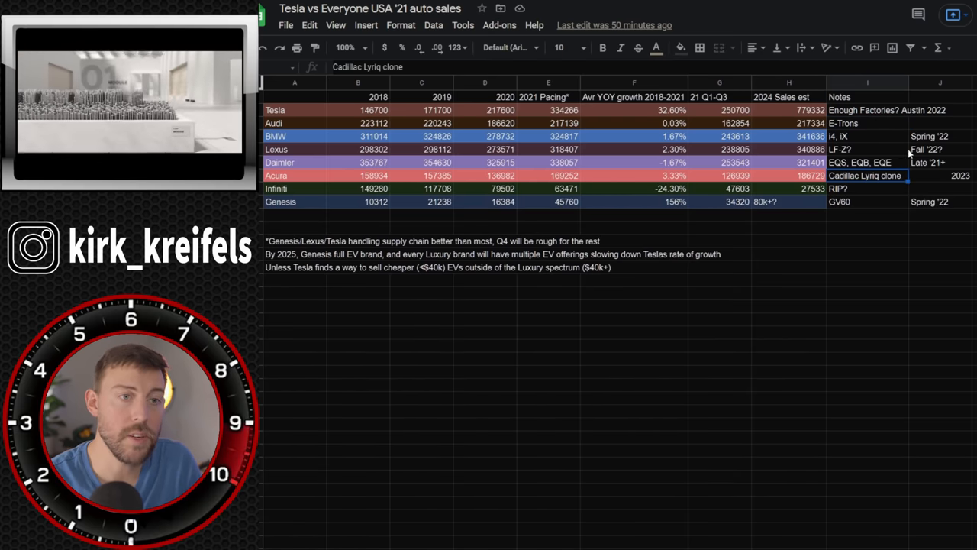
left_click(873, 150)
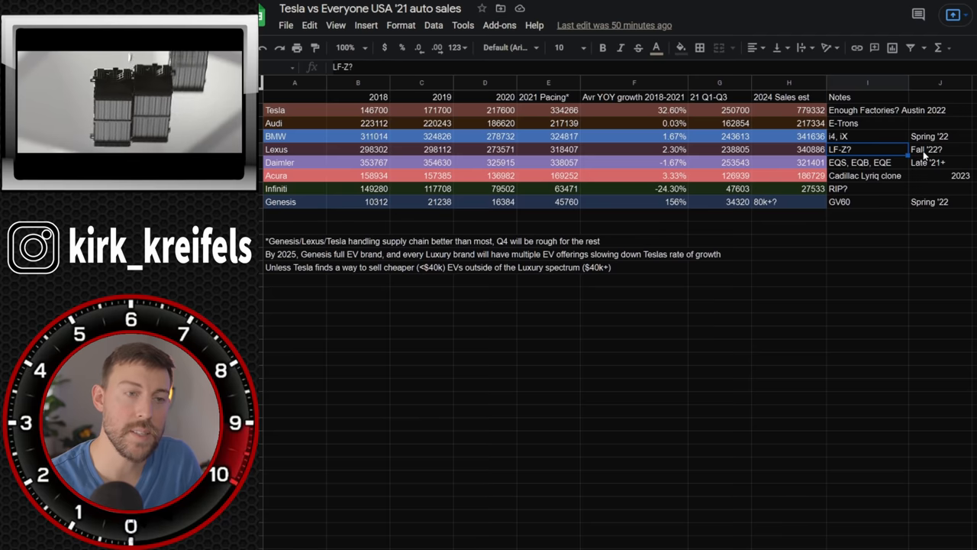
left_click(935, 148)
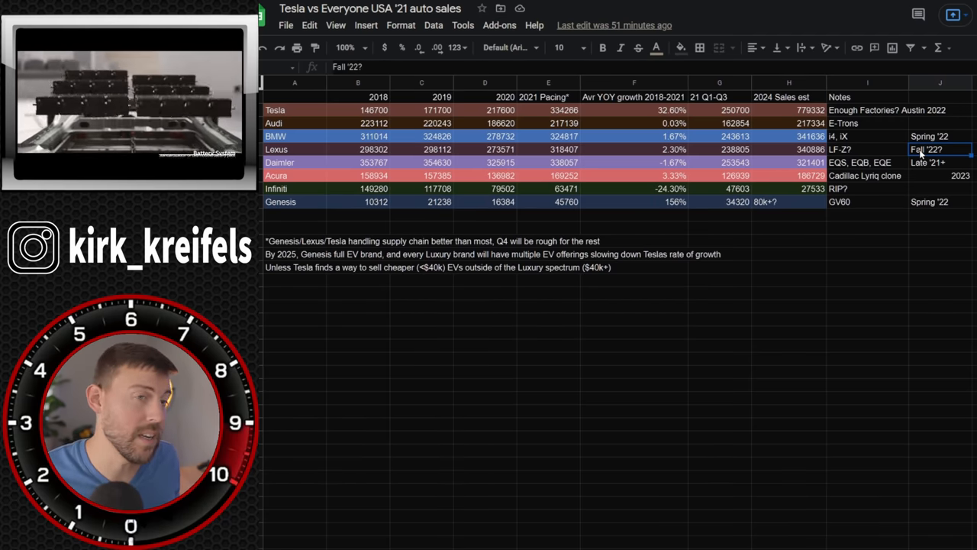
left_click(934, 136)
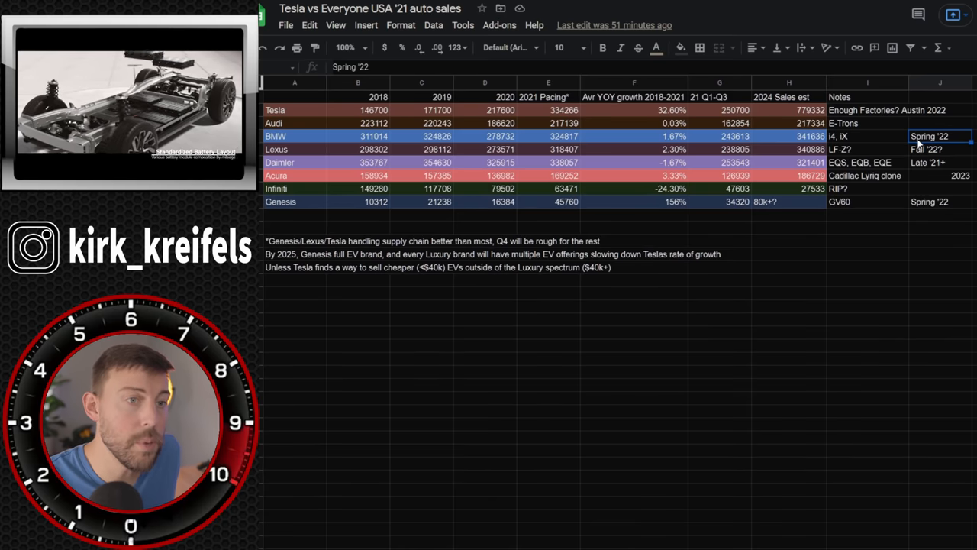
left_click(867, 136)
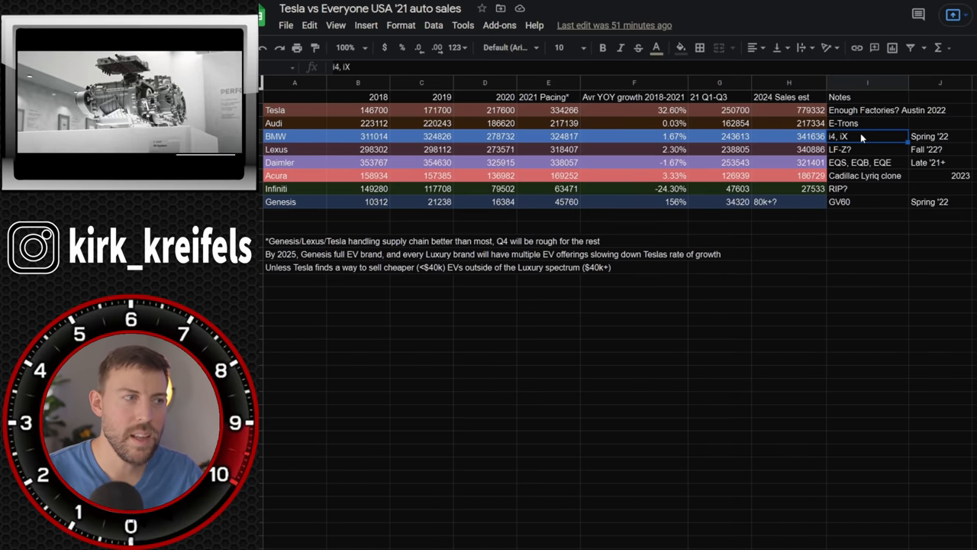
Inspect Genesis's 80k+? 2024 sales estimate cell in the forecast sheet
left_click(789, 123)
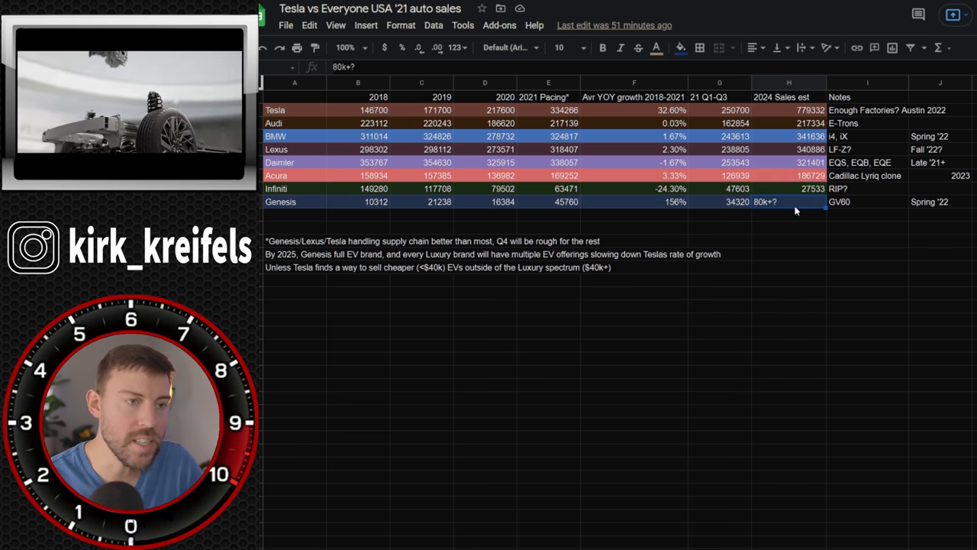
left_click(789, 123)
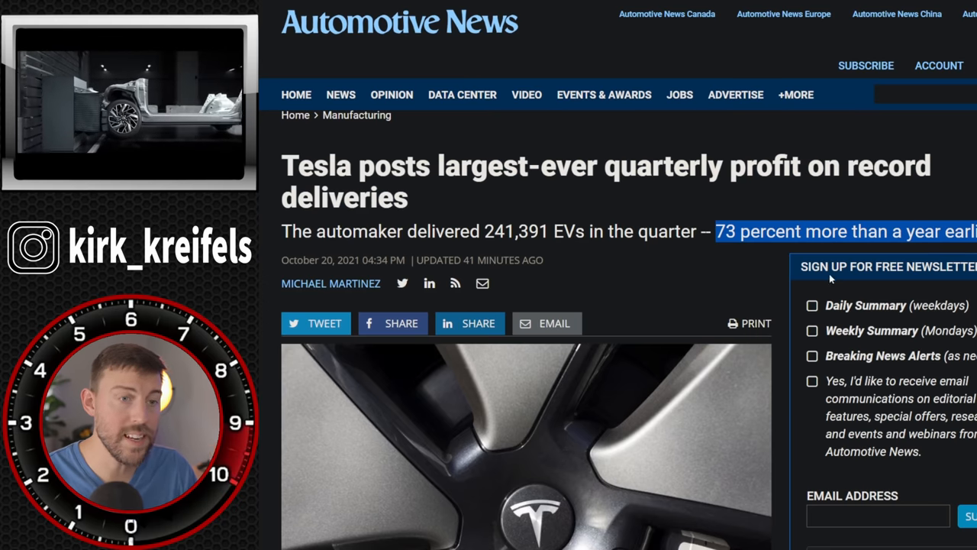
Read the Tesla record-profit story and highlight the $1.62 billion quarterly profit figure
scroll("down", 3)
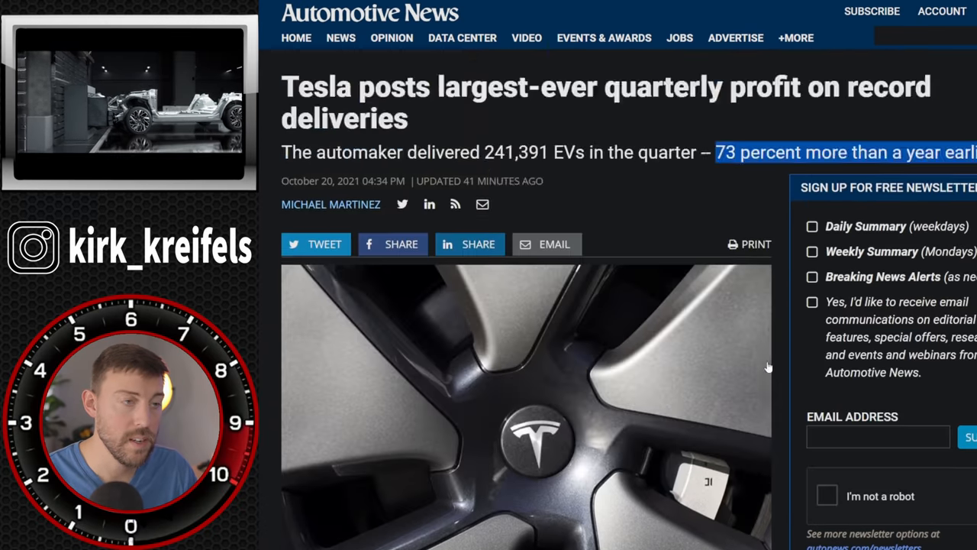
scroll("down", 3)
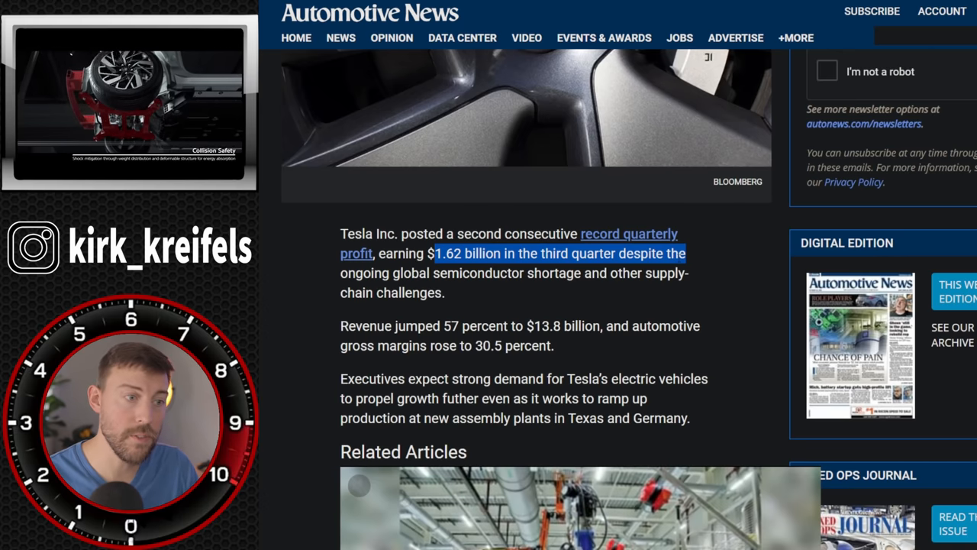
scroll("down", 3)
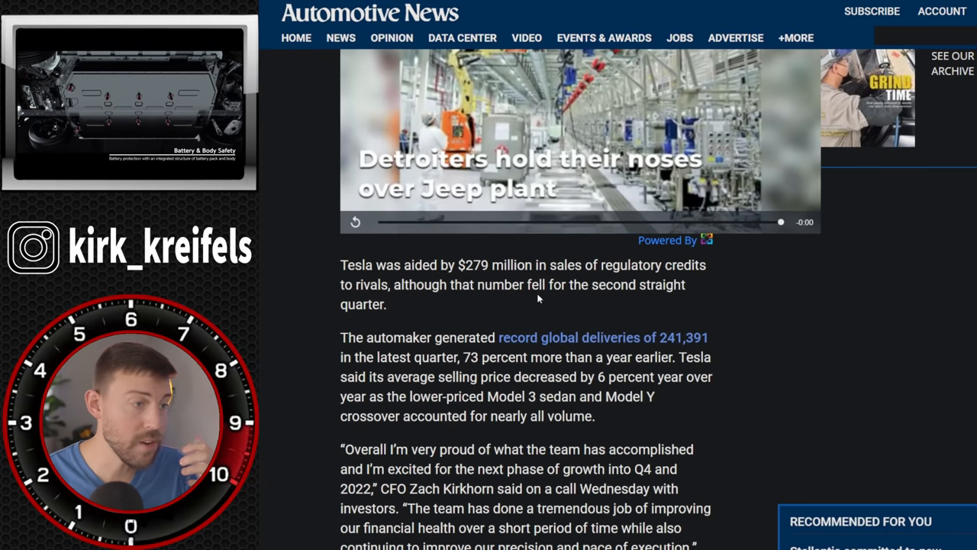
left_click_drag(458, 265, 433, 334)
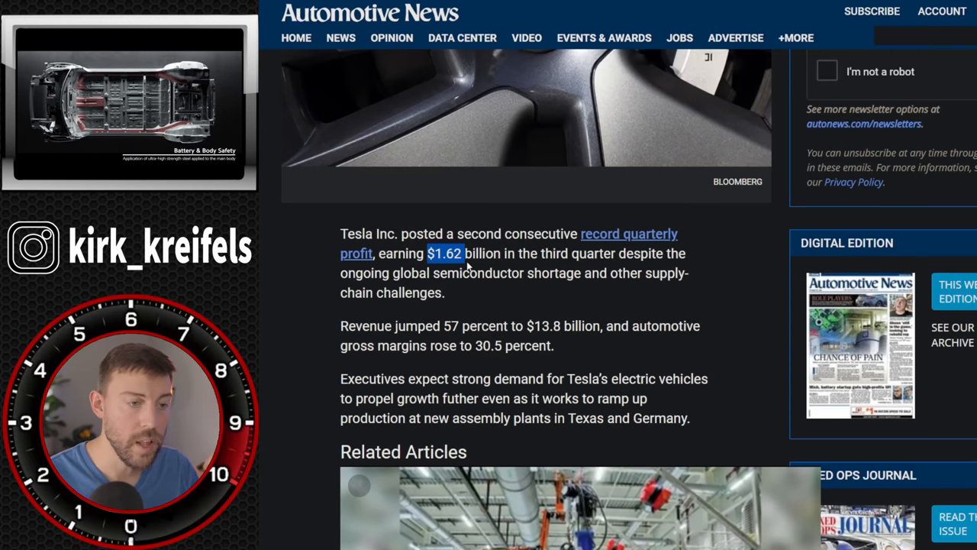
scroll("up", 3)
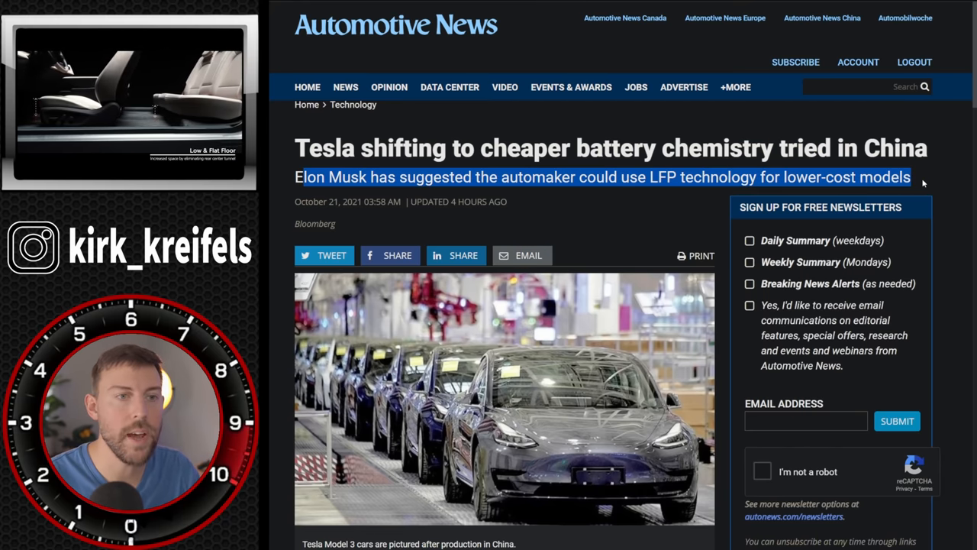
Scroll through the Automotive News article on Tesla's switch to LFP battery chemistry
scroll("down", 3)
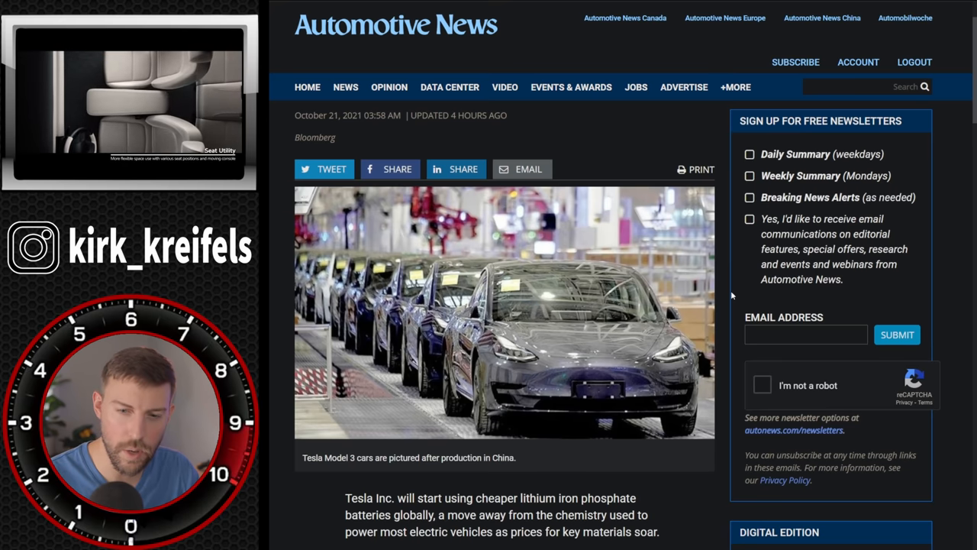
scroll("down", 3)
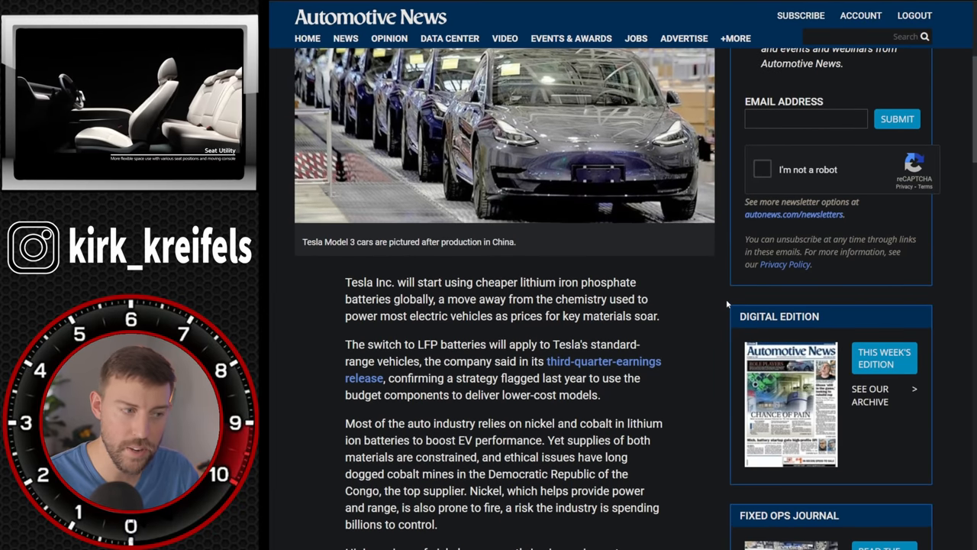
scroll("down", 3)
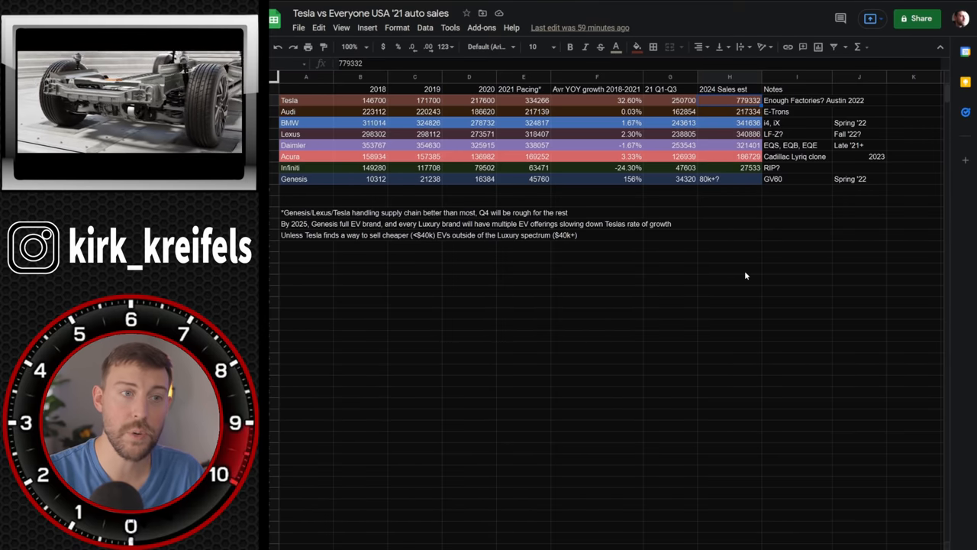
Check Audi's 2024 sales estimate, then switch to the Lexus Eternals vehicles article
left_click(597, 100)
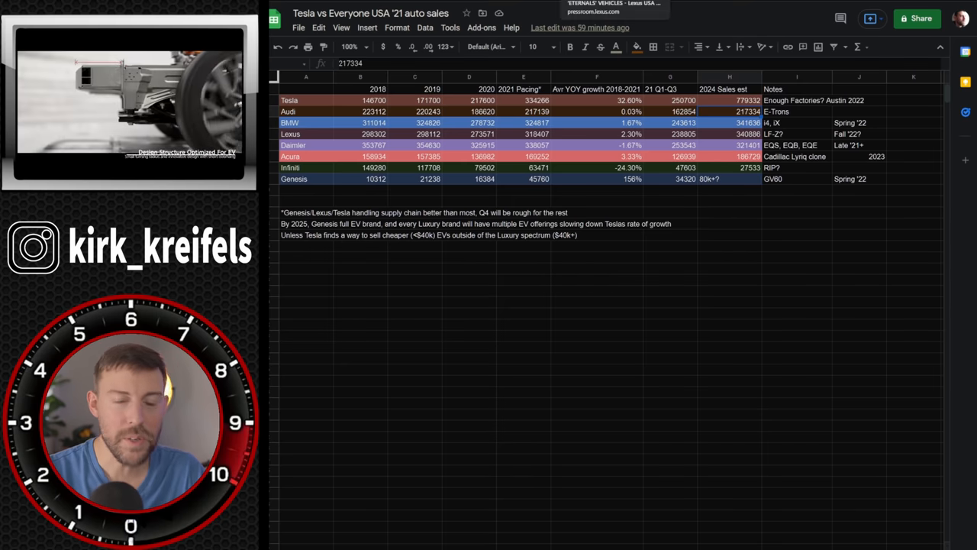
left_click(606, 10)
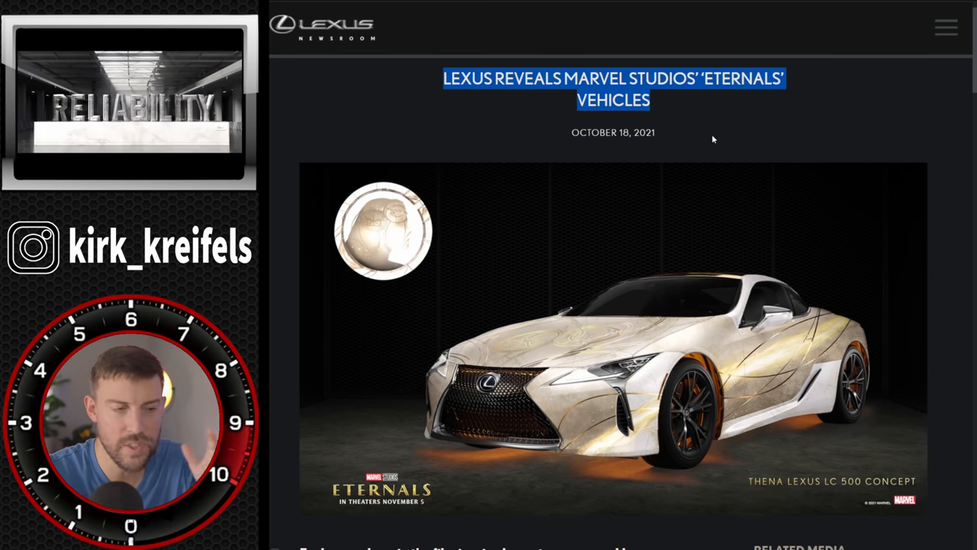
Scroll down the Lexus Eternals article toward the Related Media sidebar
scroll("down", 3)
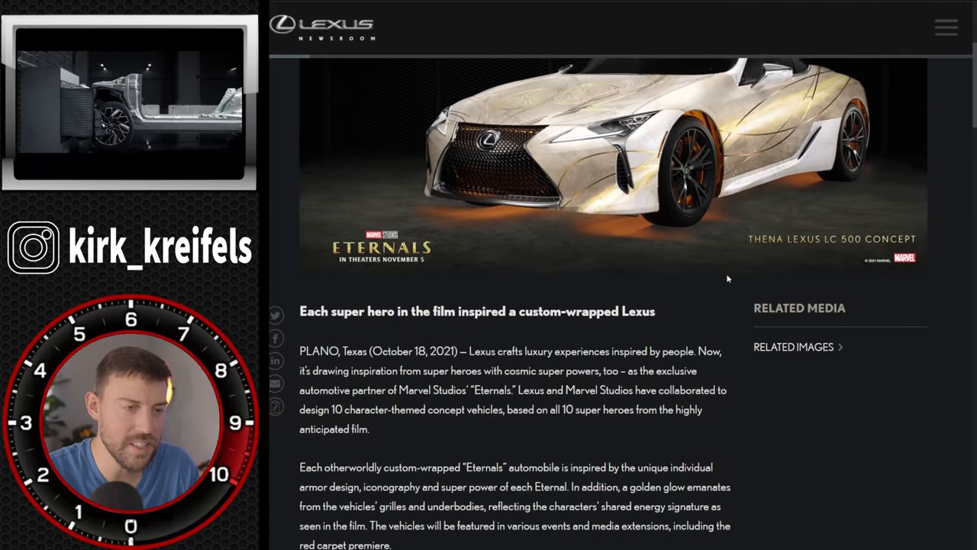
scroll("down", 3)
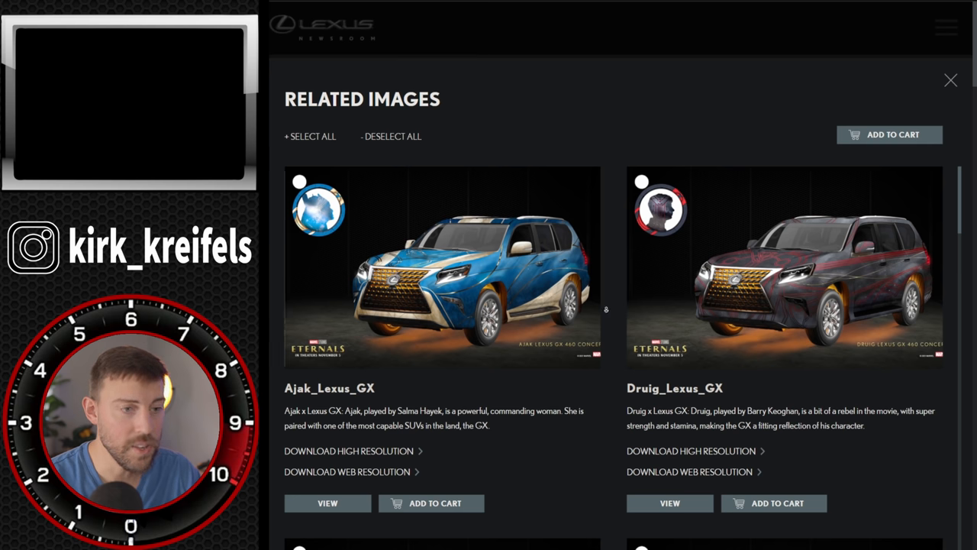
scroll("down", 3)
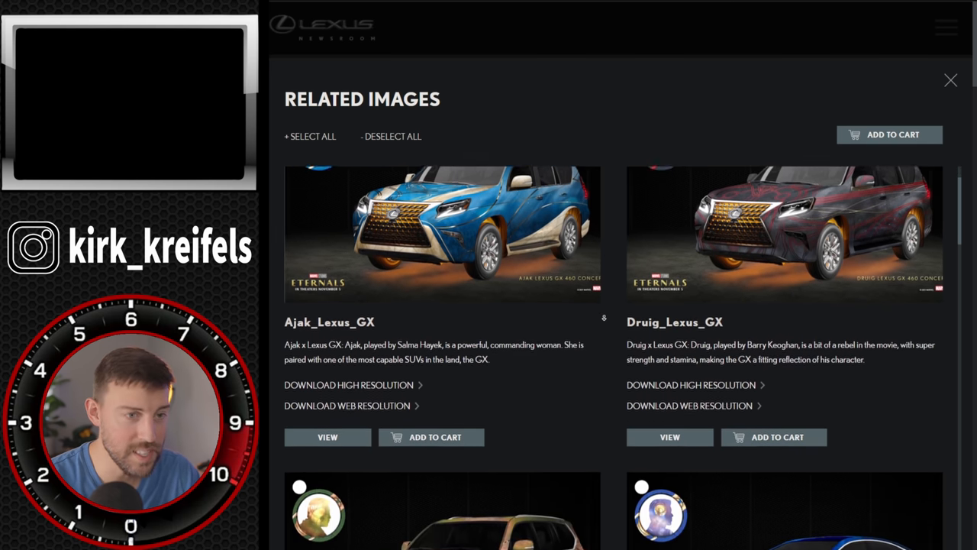
scroll("down", 3)
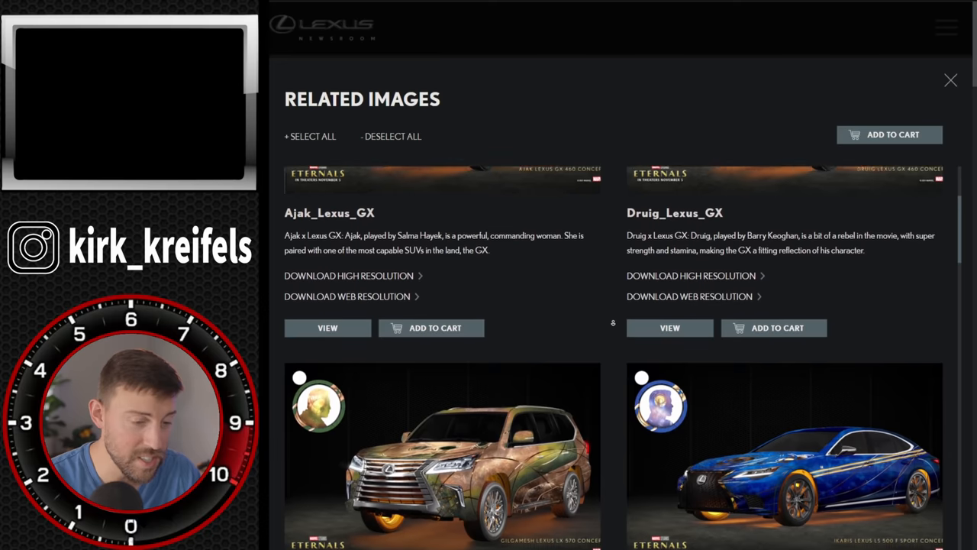
scroll("down", 3)
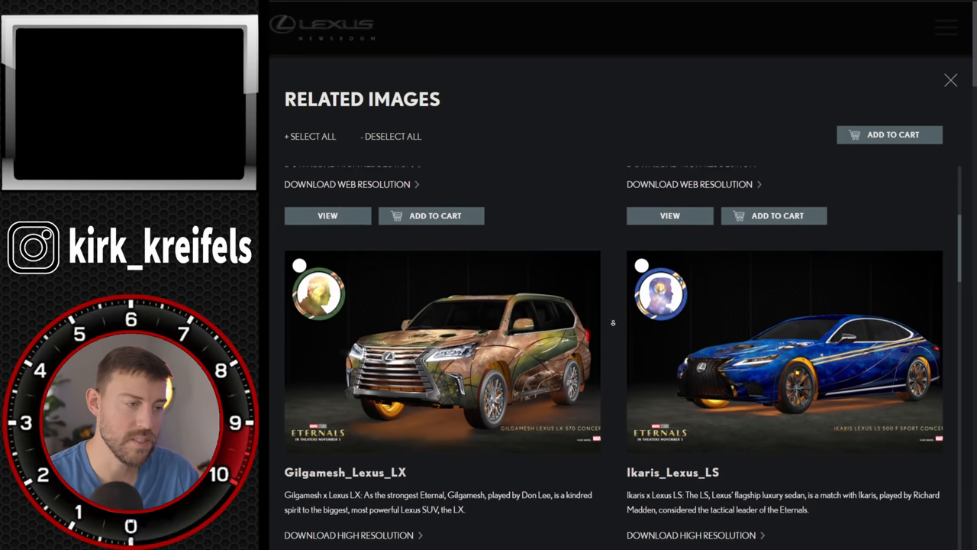
scroll("down", 3)
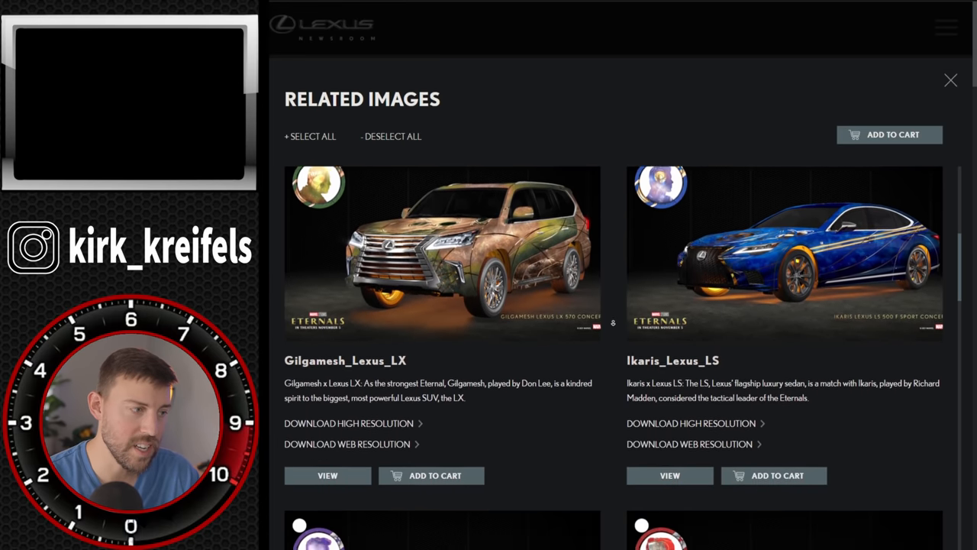
scroll("down", 3)
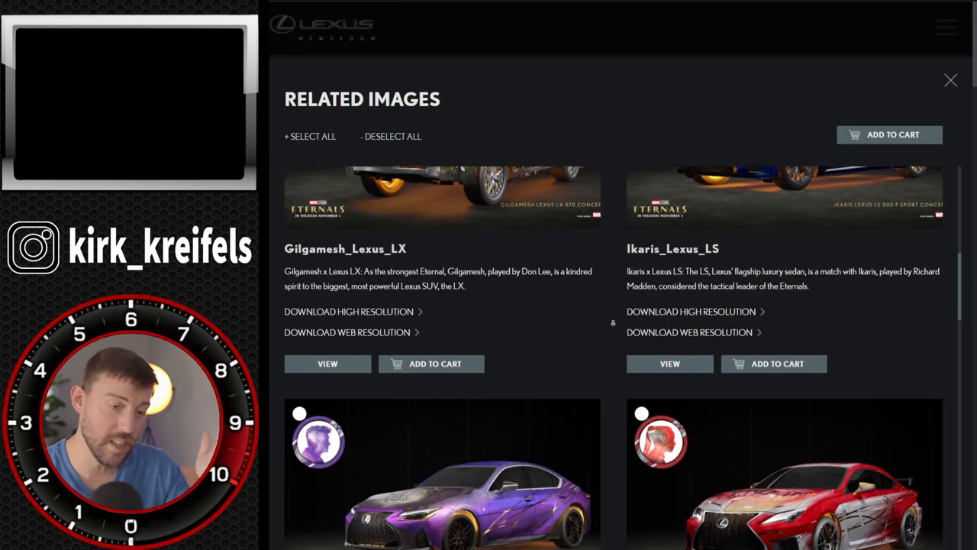
scroll("down", 3)
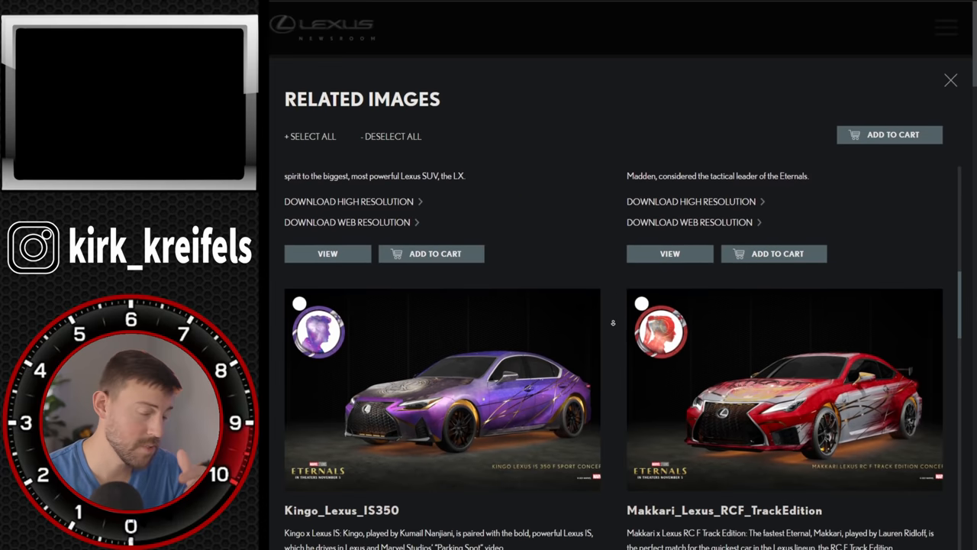
scroll("down", 3)
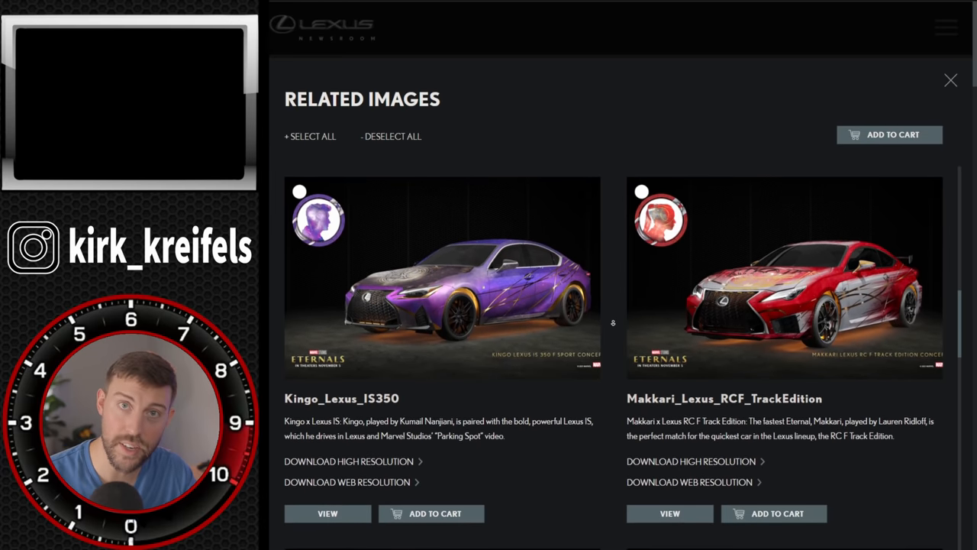
scroll("down", 3)
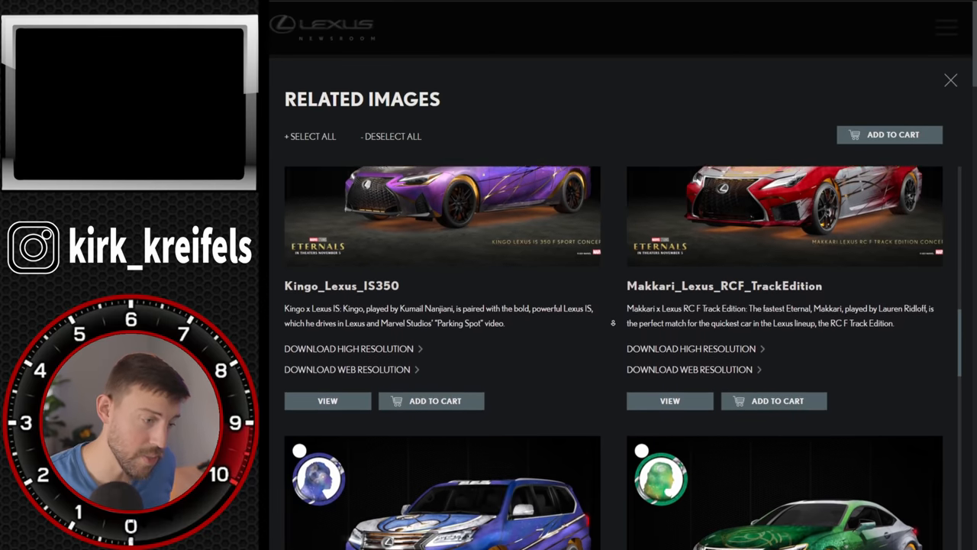
scroll("down", 3)
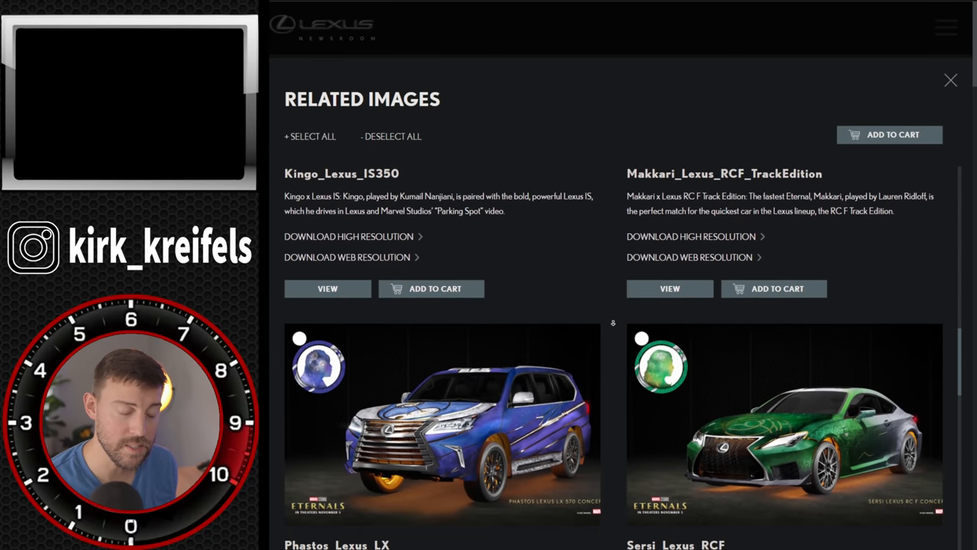
scroll("down", 3)
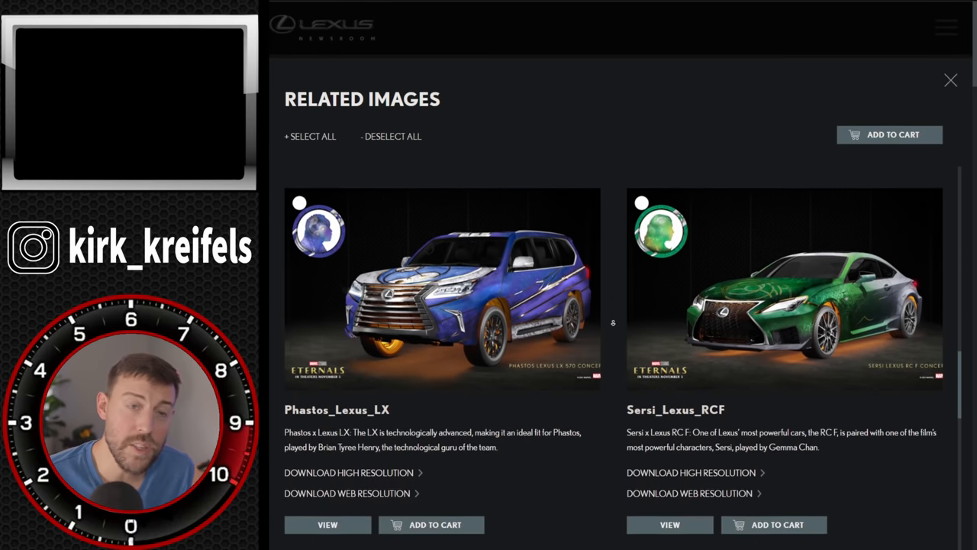
scroll("down", 3)
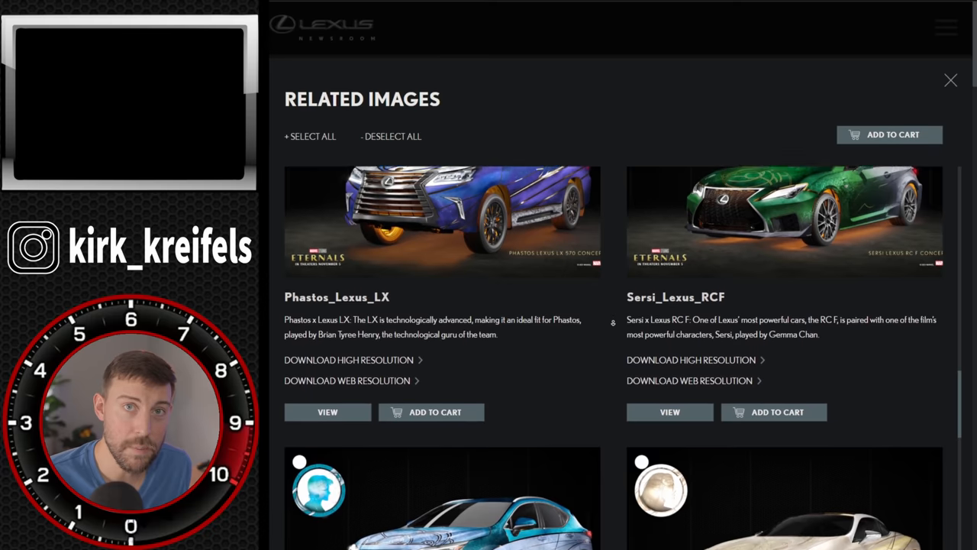
scroll("down", 3)
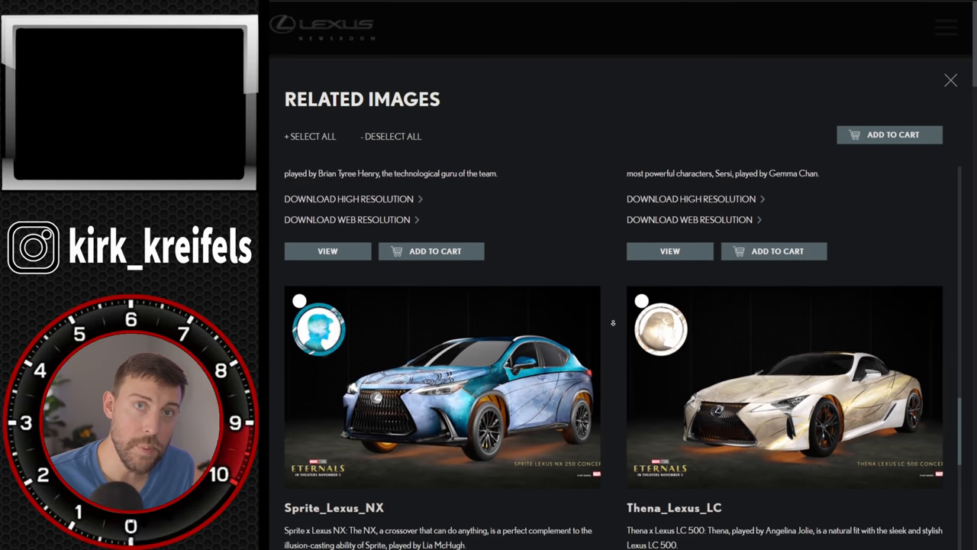
scroll("down", 3)
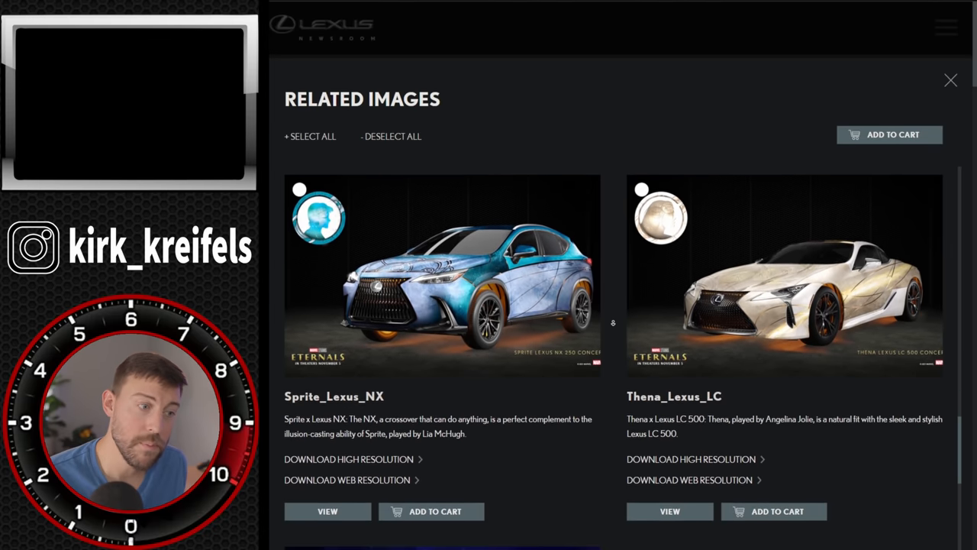
scroll("down", 3)
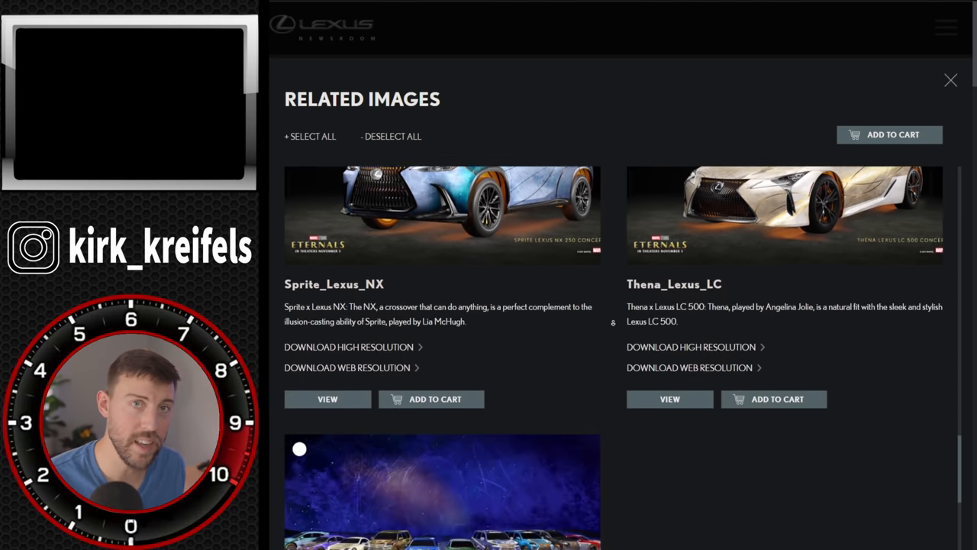
scroll("down", 3)
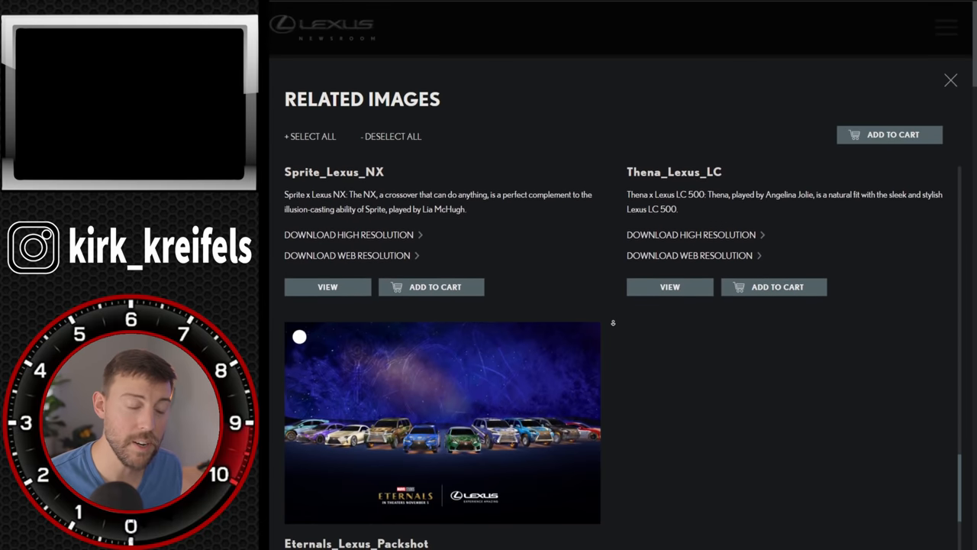
scroll("down", 3)
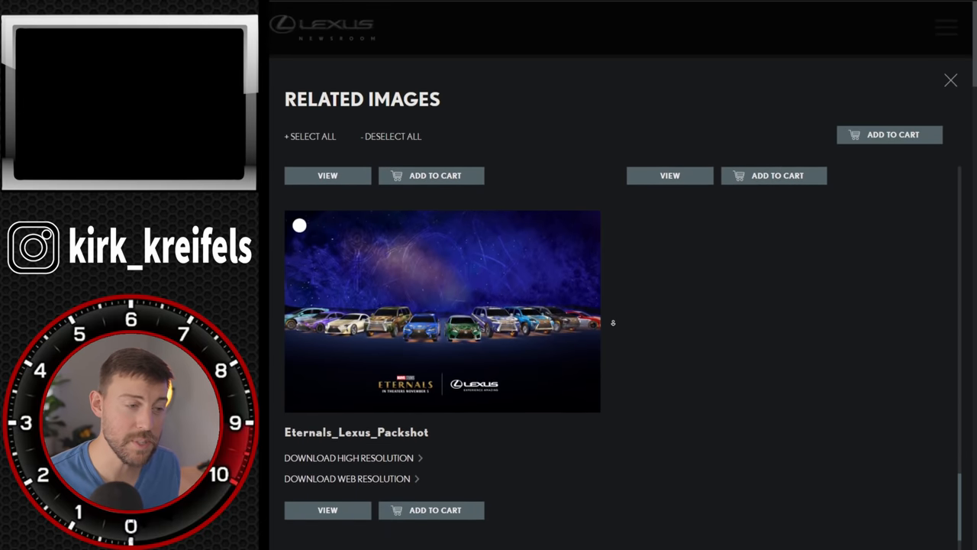